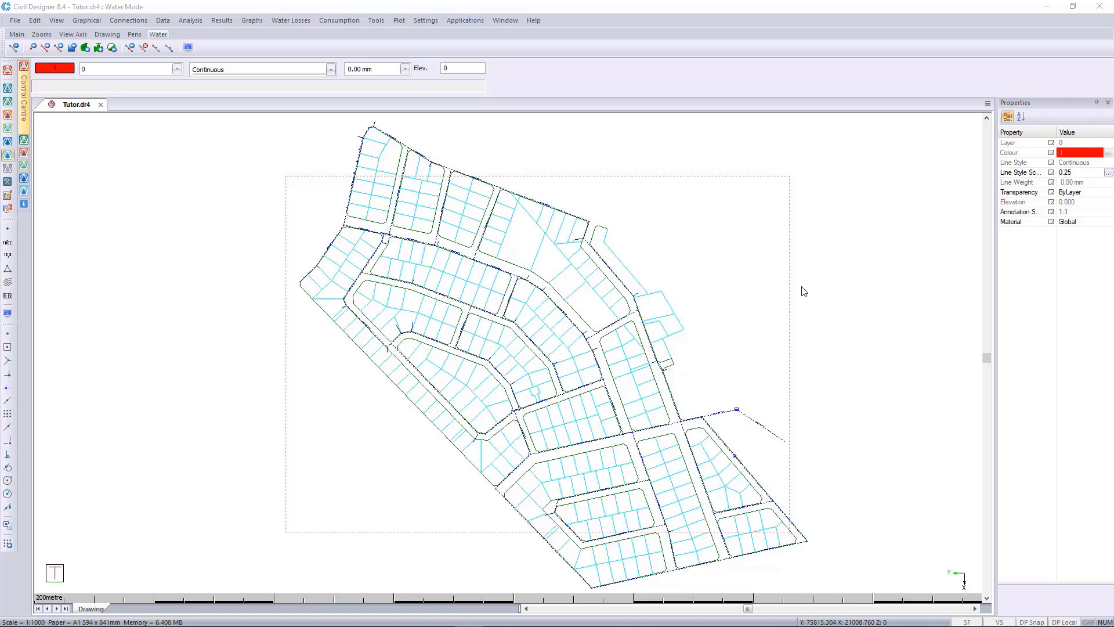
mouse_move(744, 420)
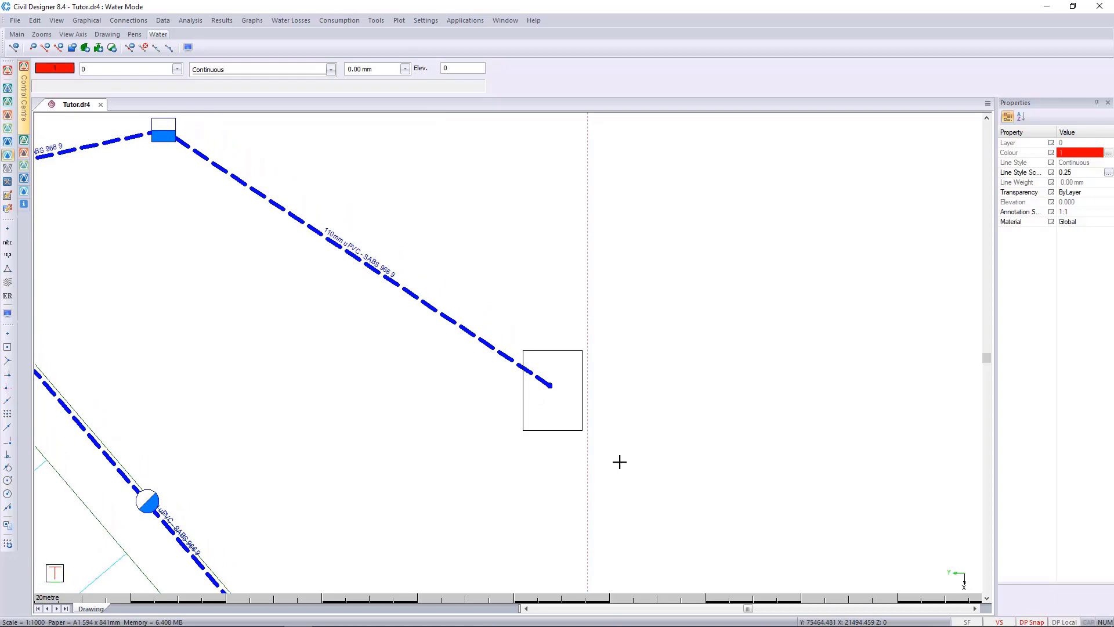
Inspect node 73's data at the pipe end, closing it without changes.
left_click(549, 386)
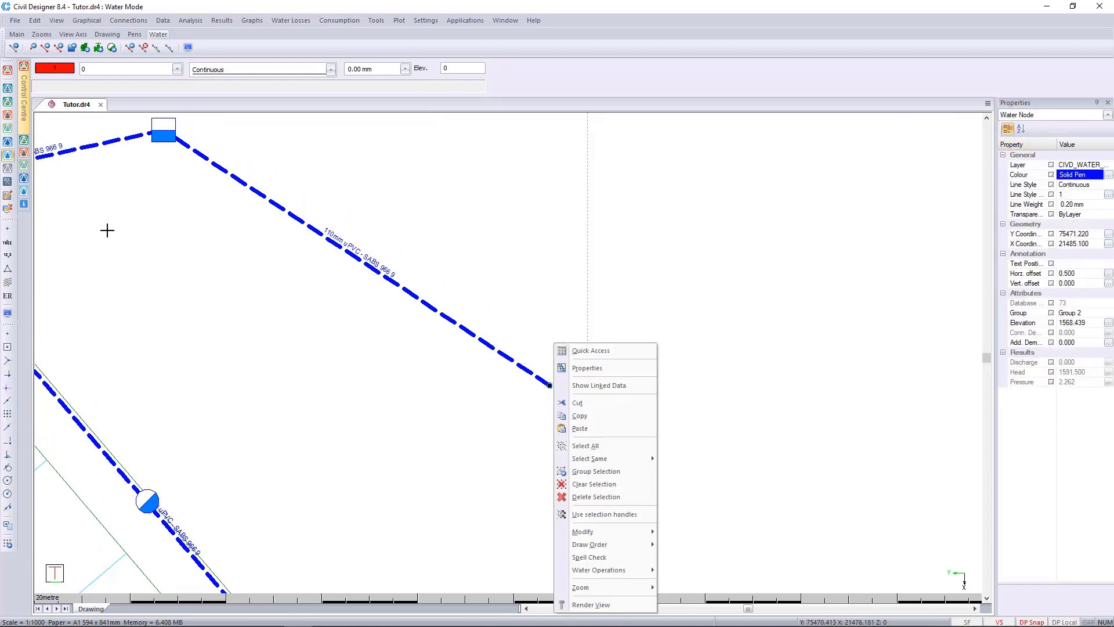
mouse_move(605, 513)
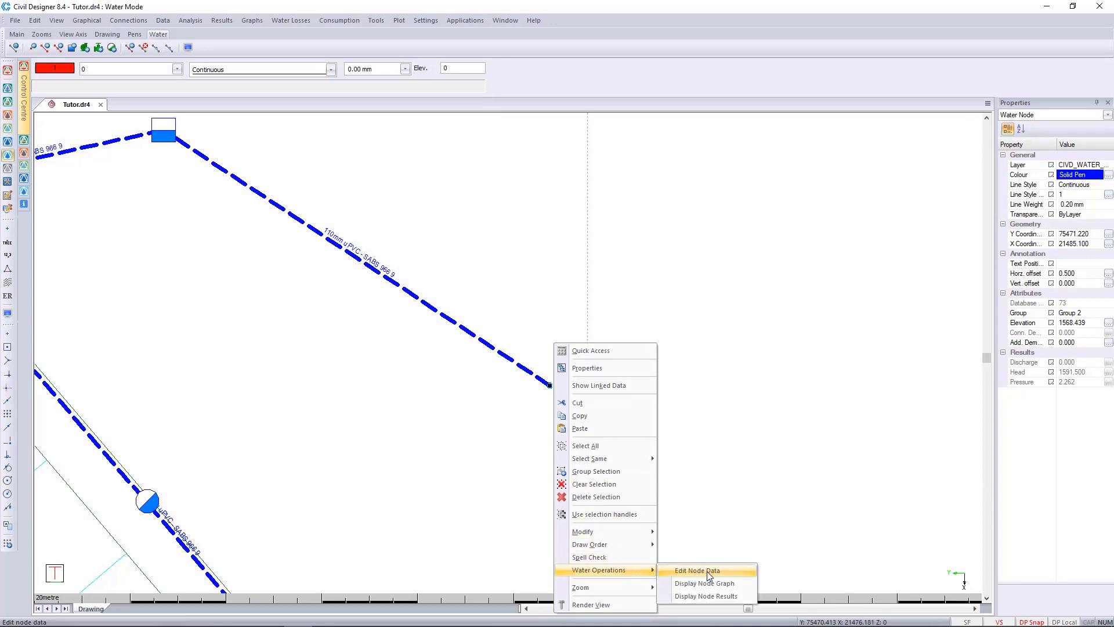
left_click(697, 570)
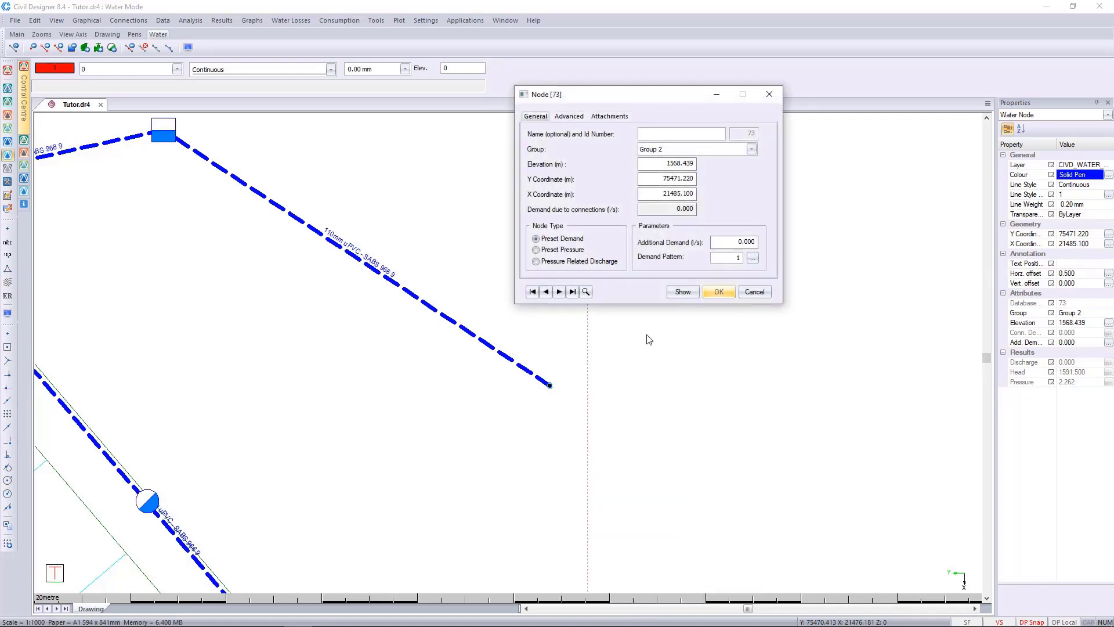
mouse_move(718, 240)
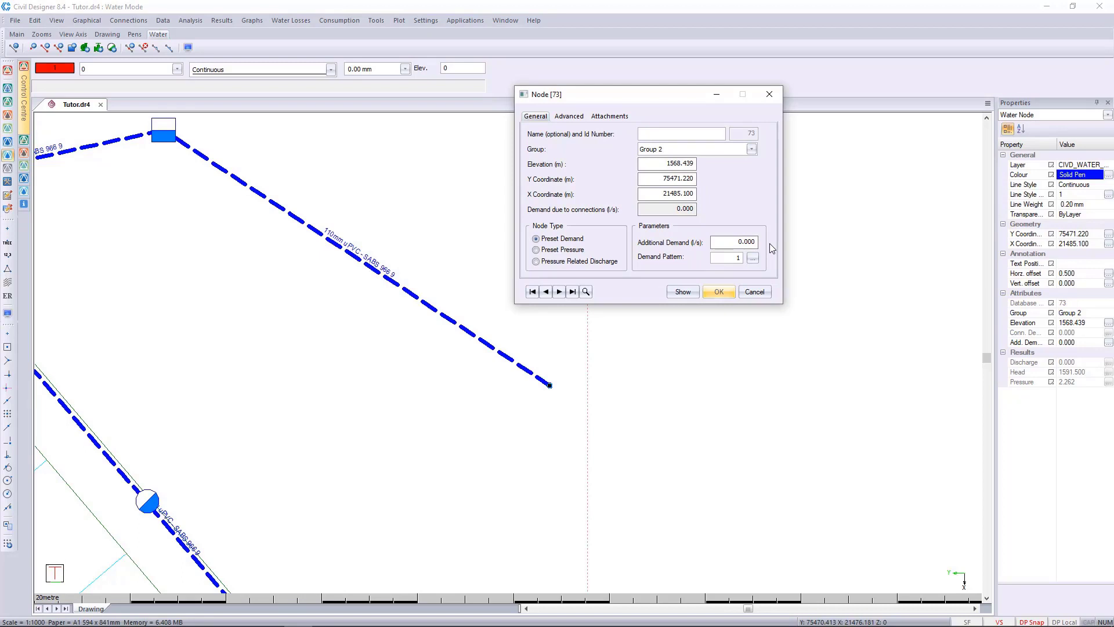
left_click(754, 292)
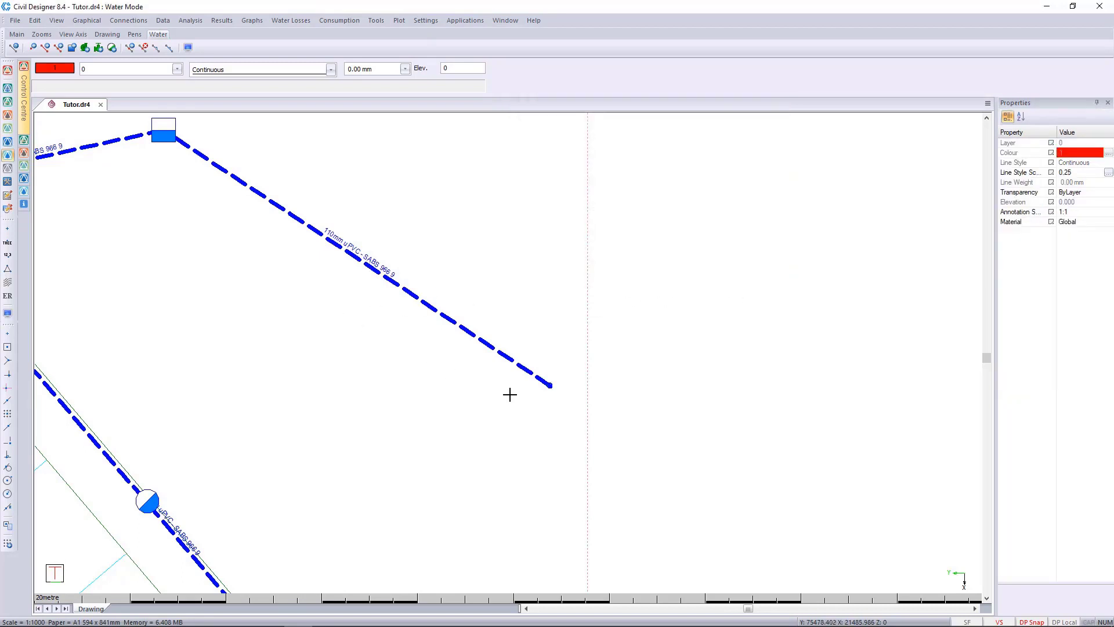
mouse_move(248, 235)
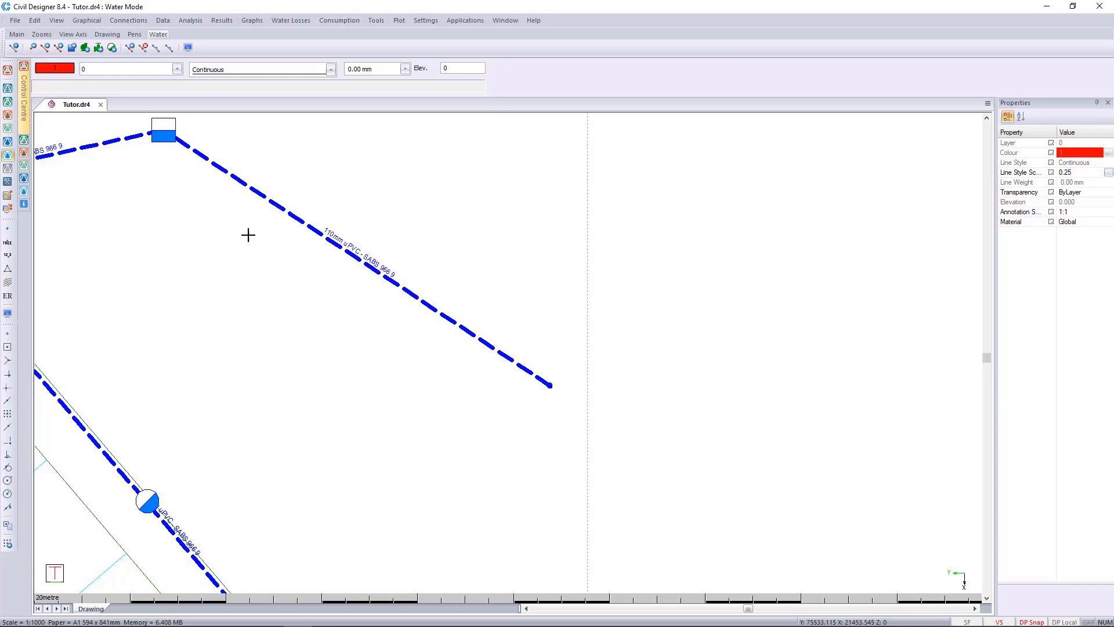
mouse_move(140, 58)
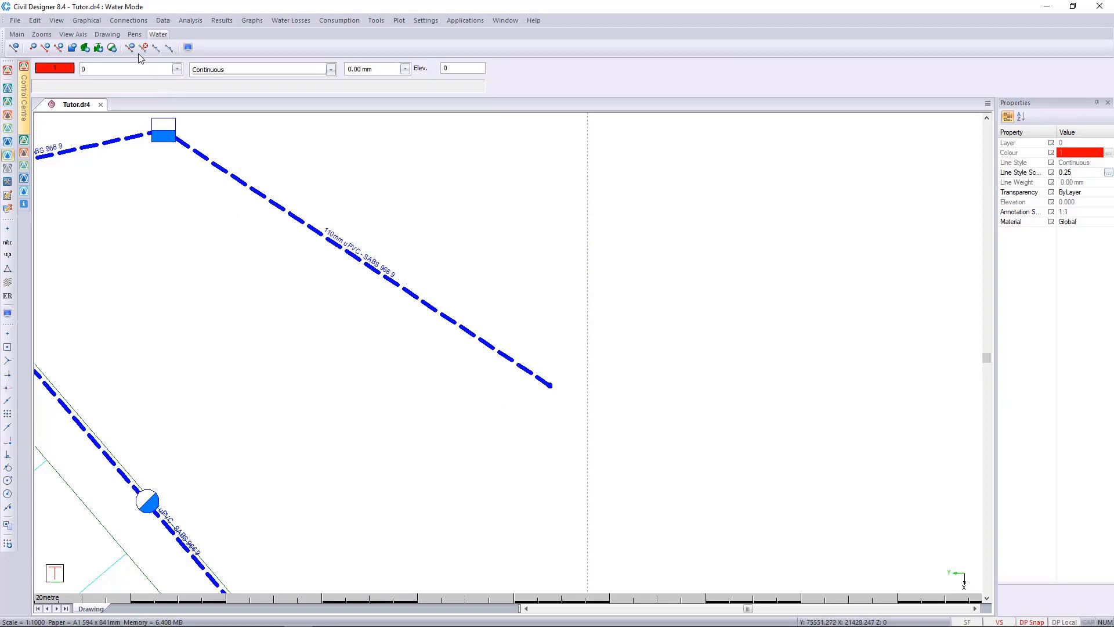
Place a borehole on node 73 and acknowledge the placement notice.
left_click(85, 20)
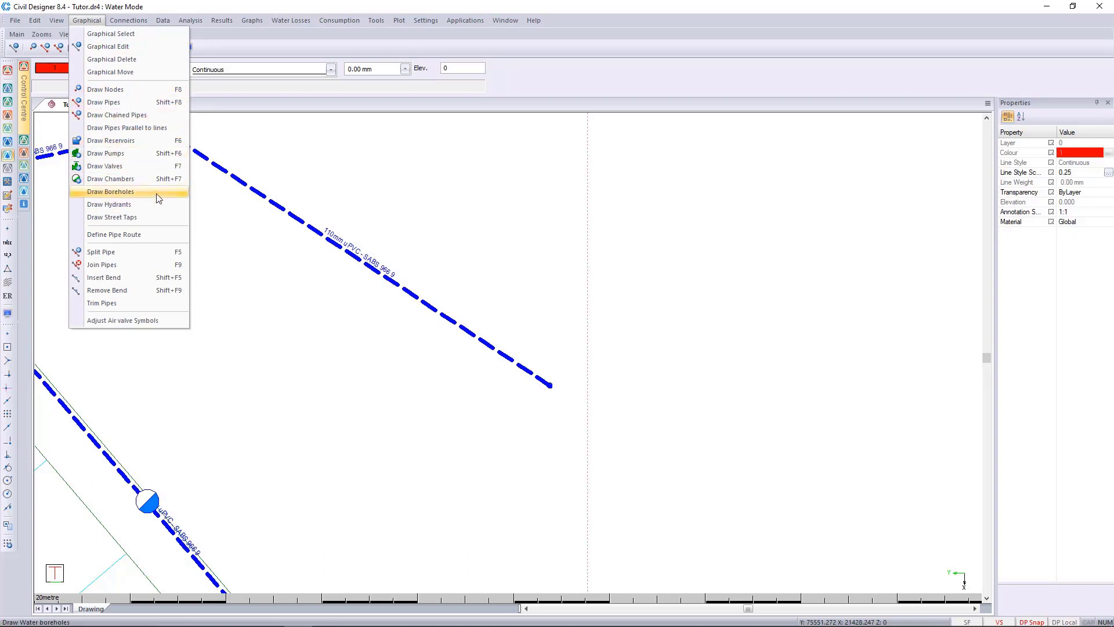
left_click(110, 191)
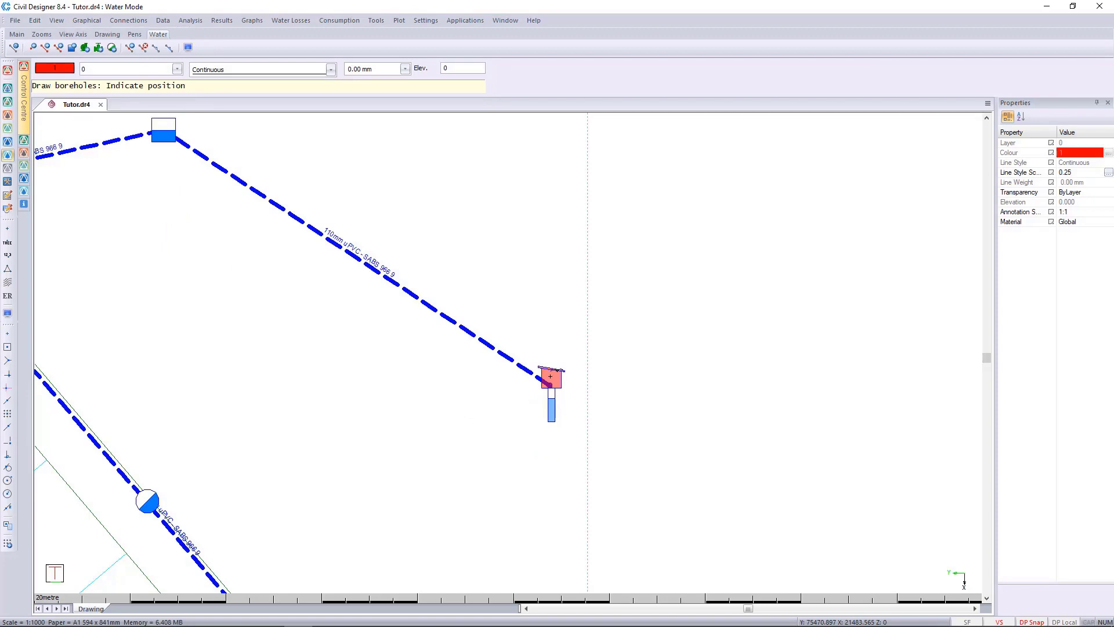
left_click(551, 375)
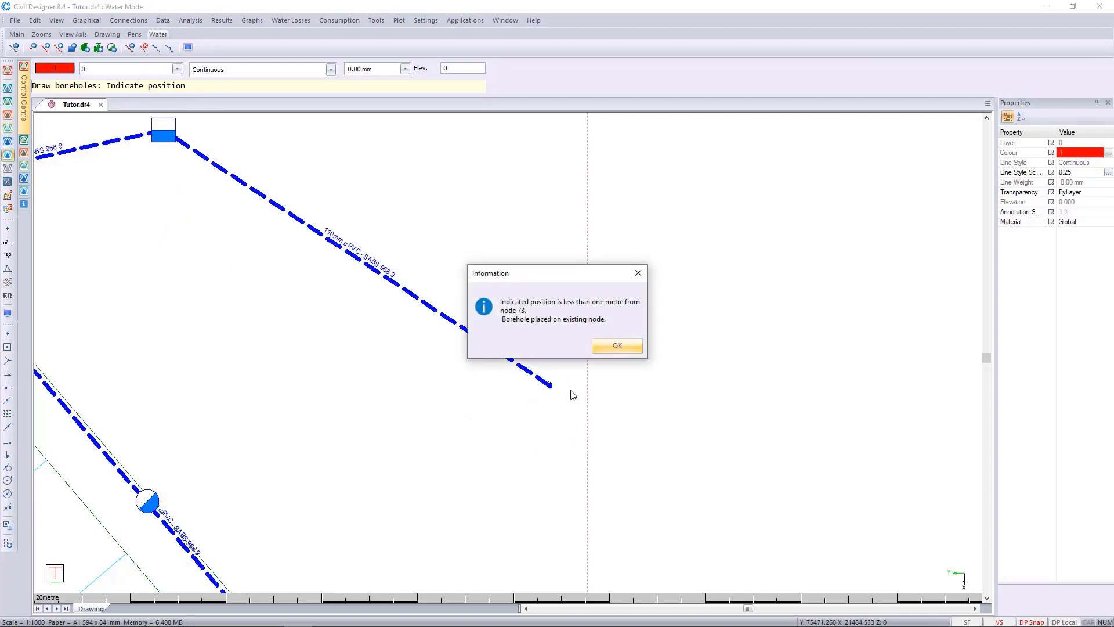
mouse_move(618, 307)
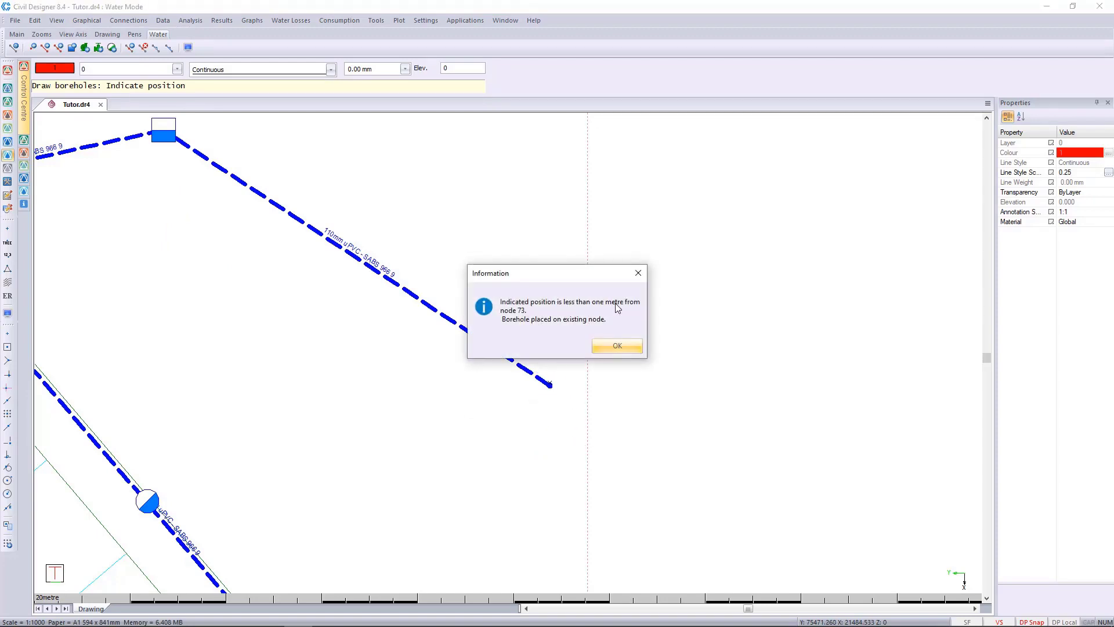
mouse_move(521, 315)
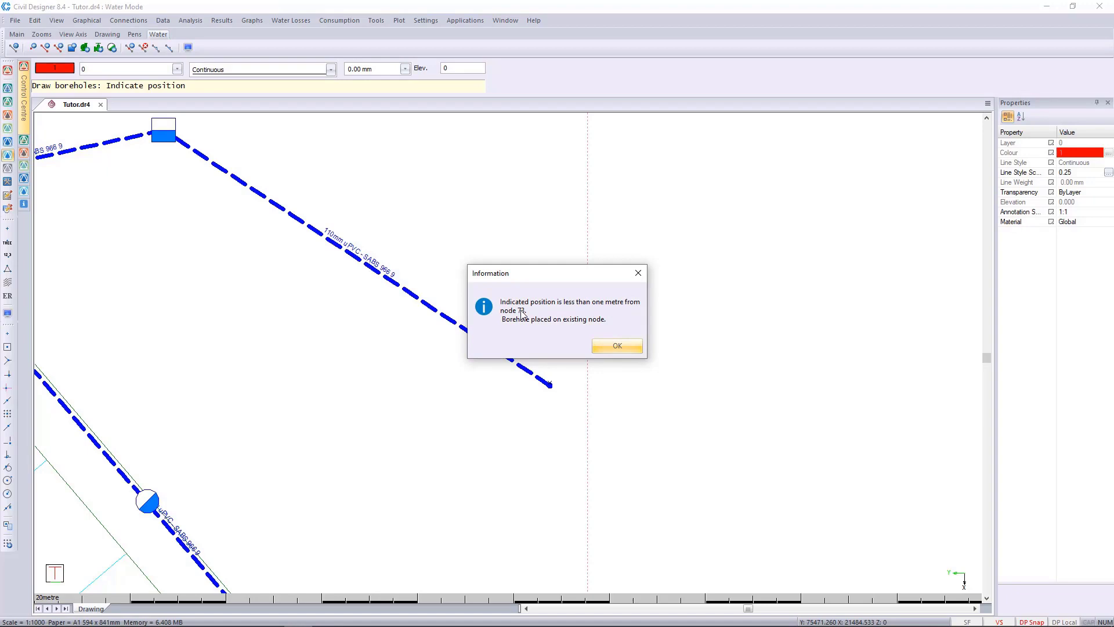
mouse_move(633, 334)
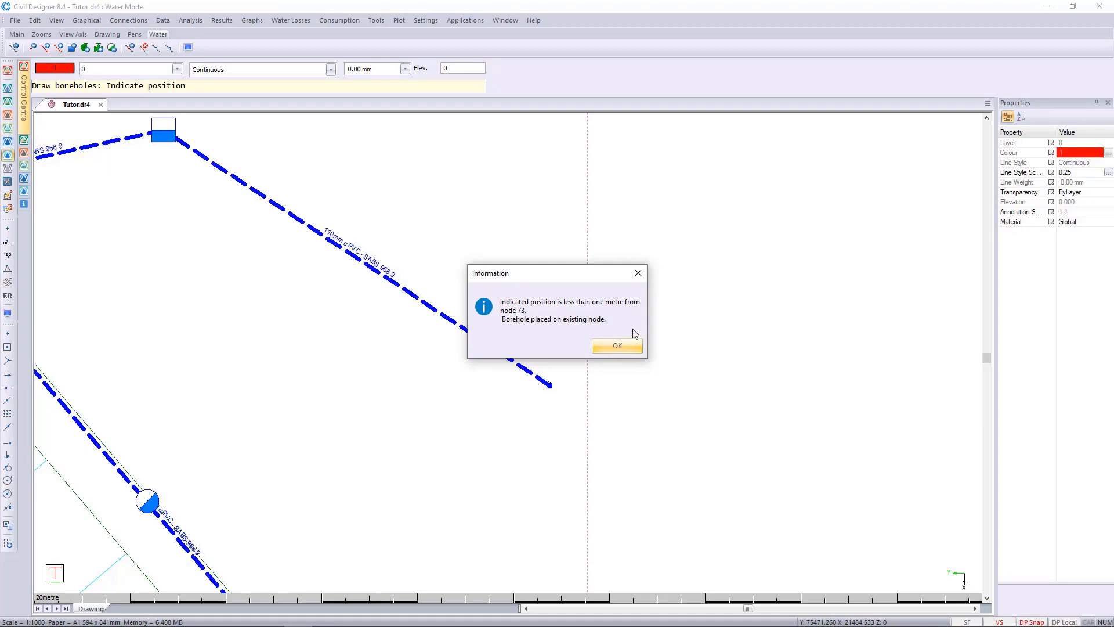
mouse_move(638, 354)
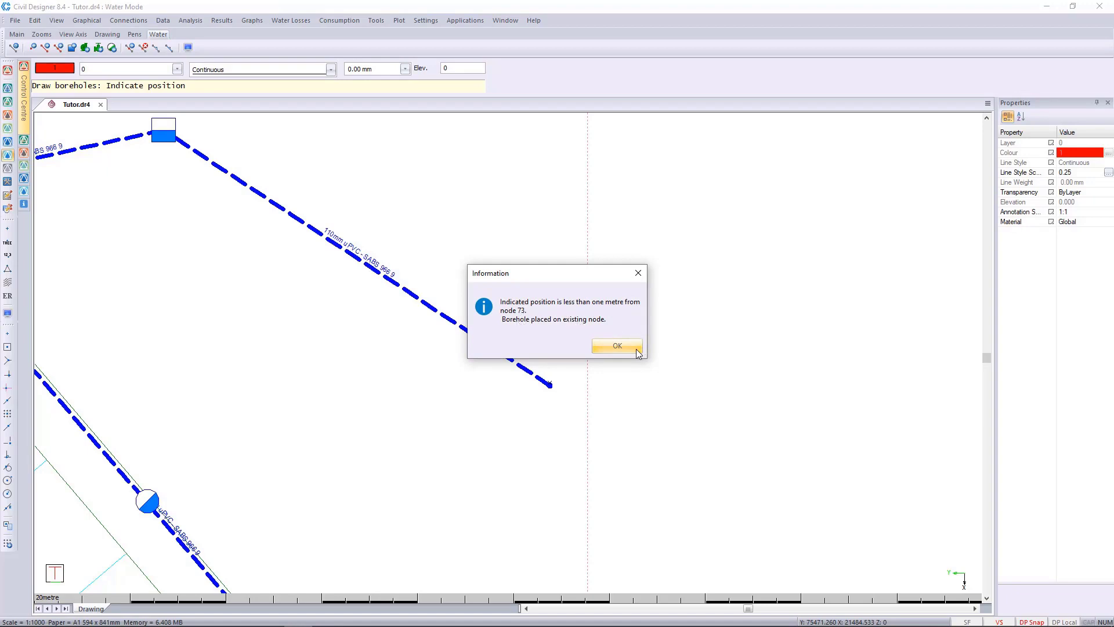
left_click(616, 345)
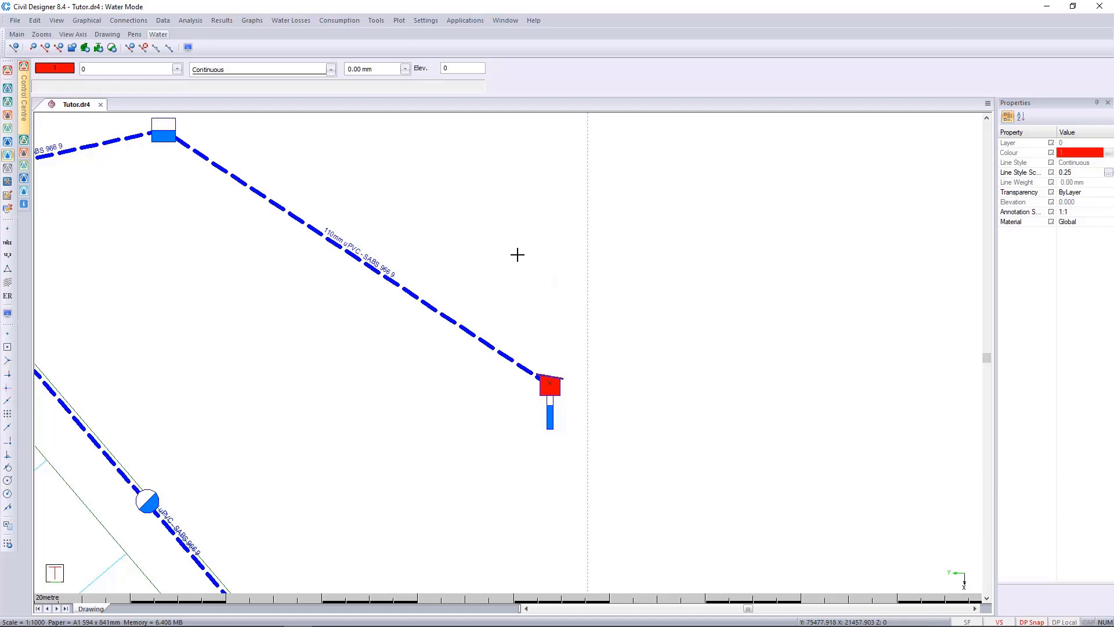
left_click(549, 384)
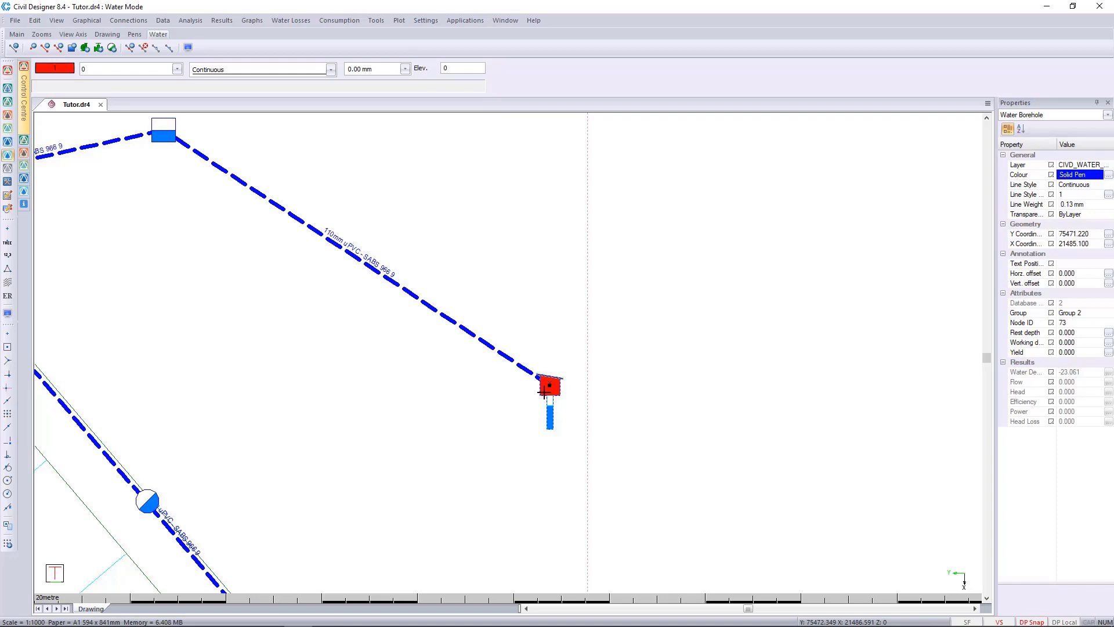
mouse_move(620, 343)
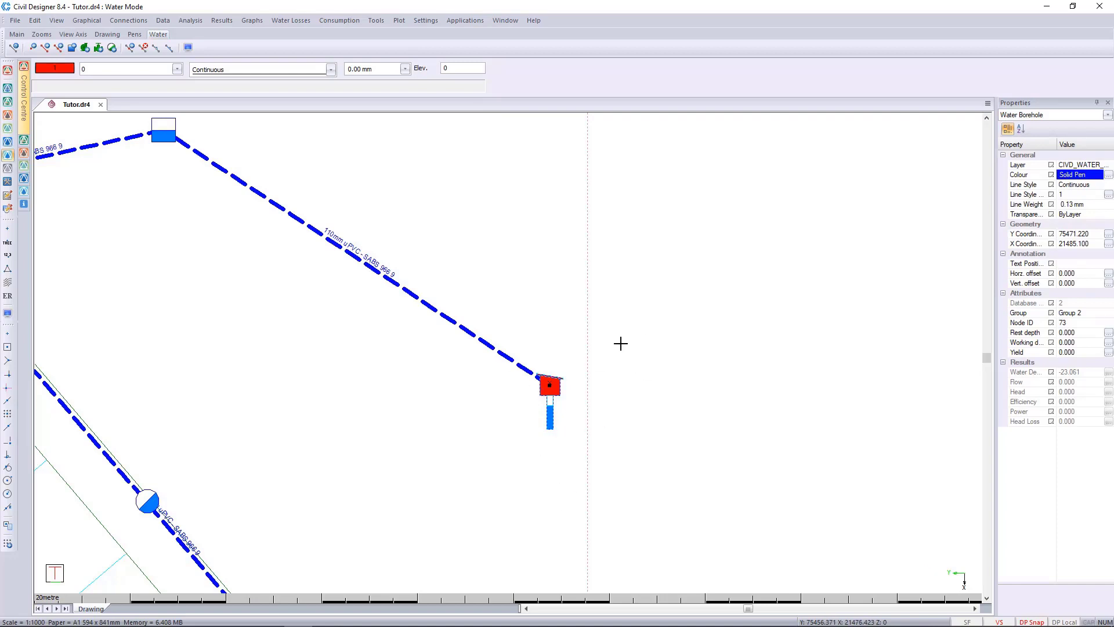
mouse_move(583, 392)
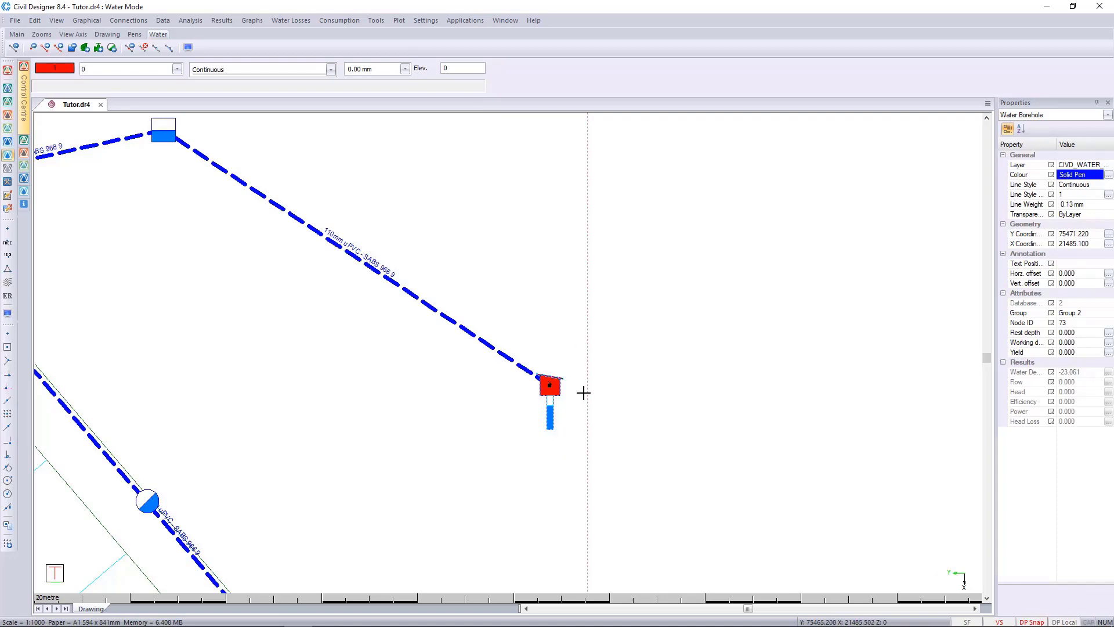
mouse_move(41, 320)
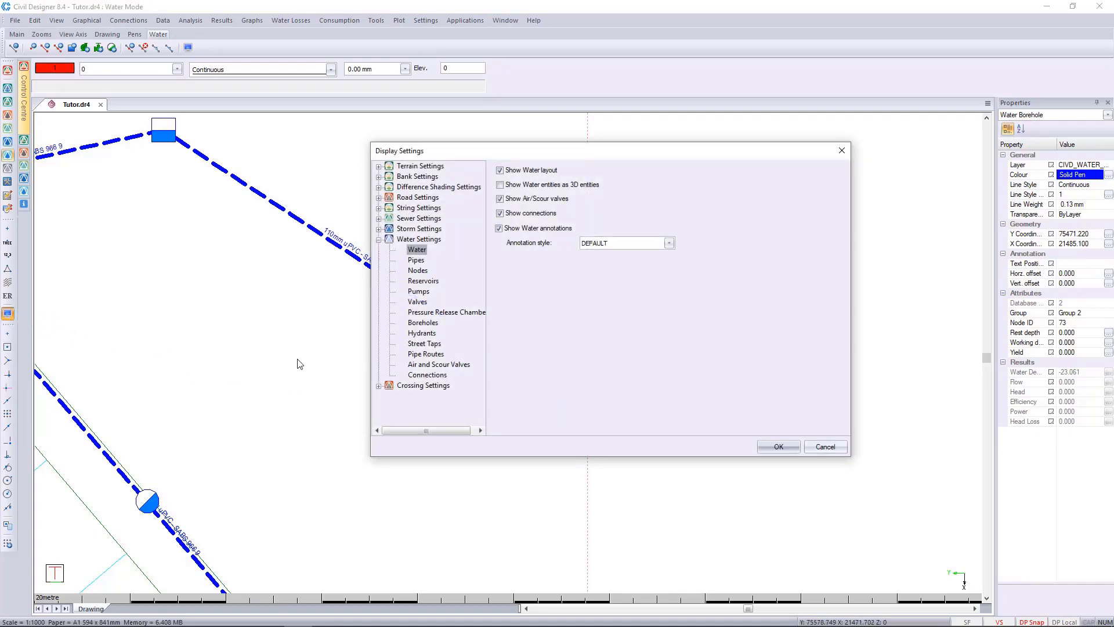
mouse_move(418, 250)
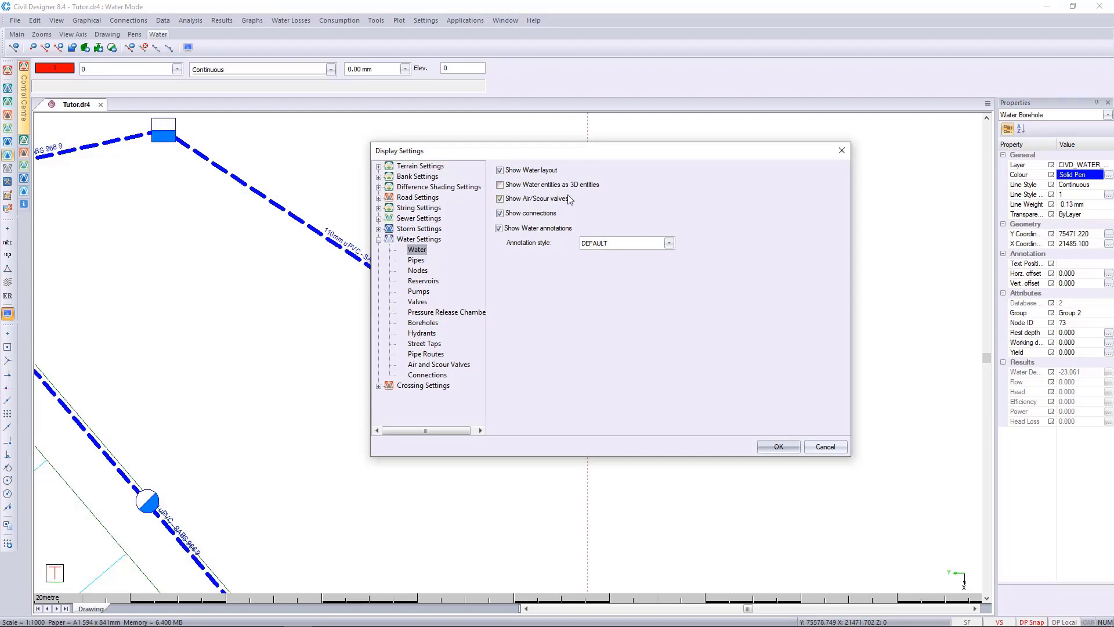
mouse_move(541, 200)
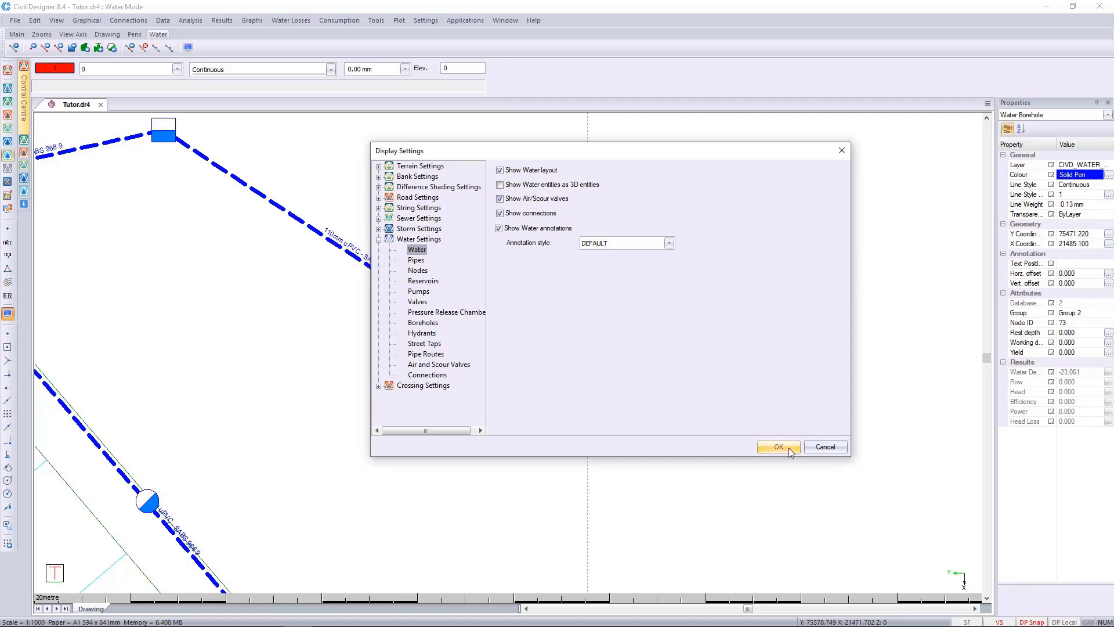
left_click(777, 447)
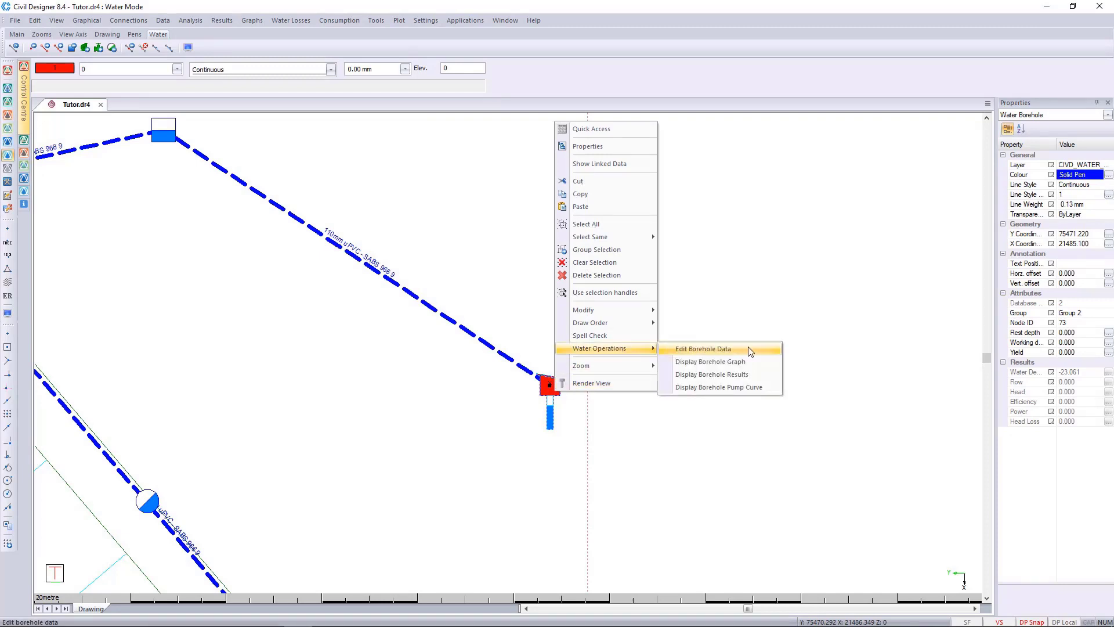
Give the borehole yield 11 l/s, water at rest 17, operating 35, pump intake 38.
left_click(704, 348)
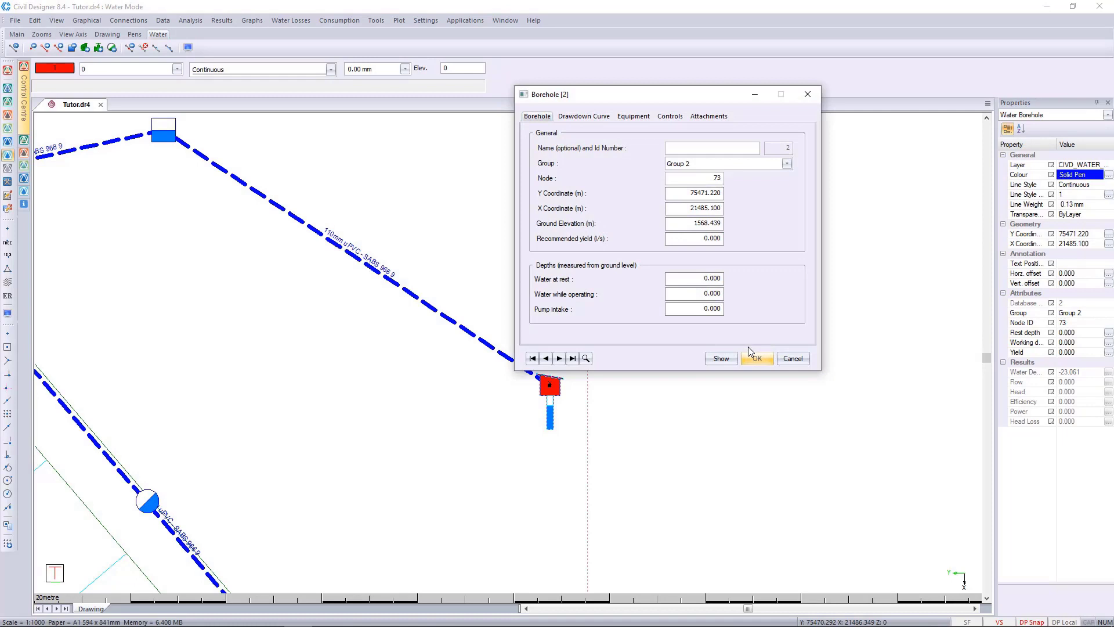
mouse_move(711, 101)
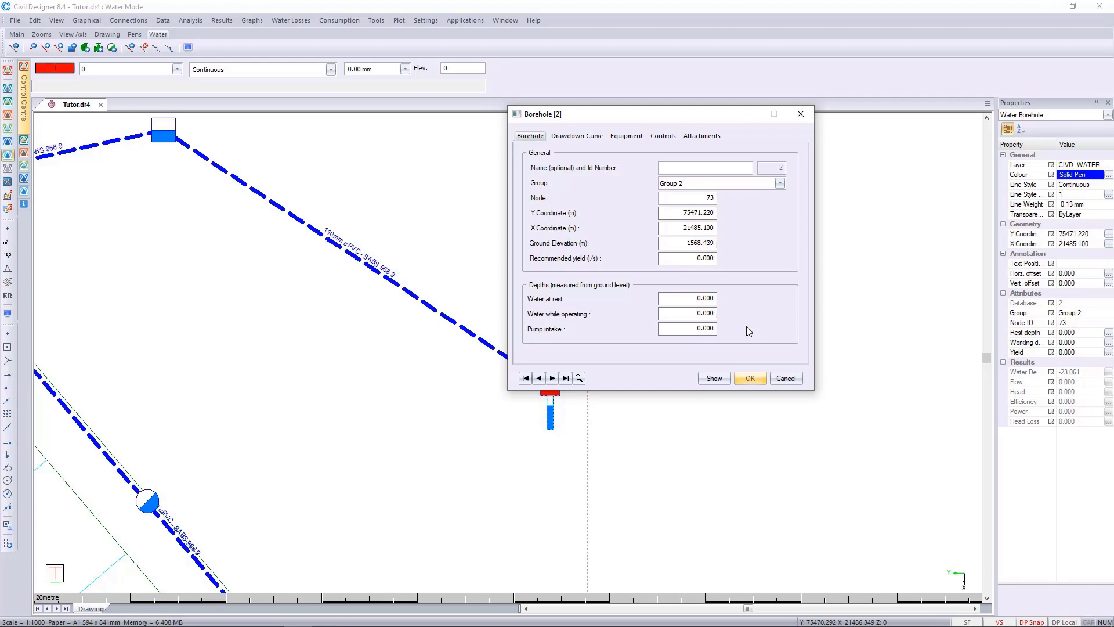
mouse_move(689, 292)
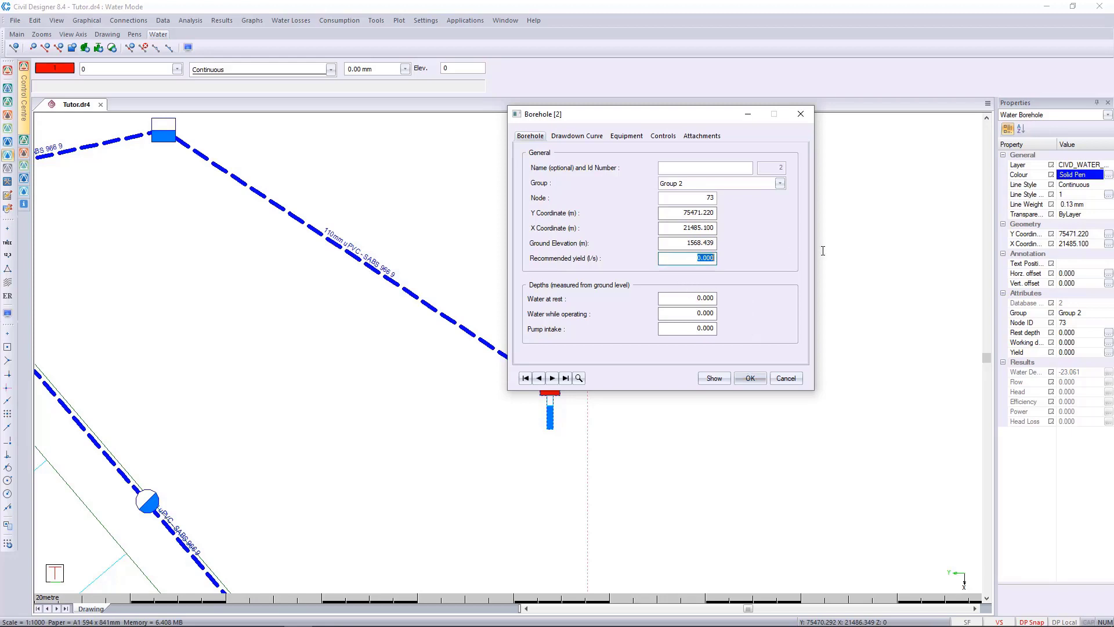
type("11")
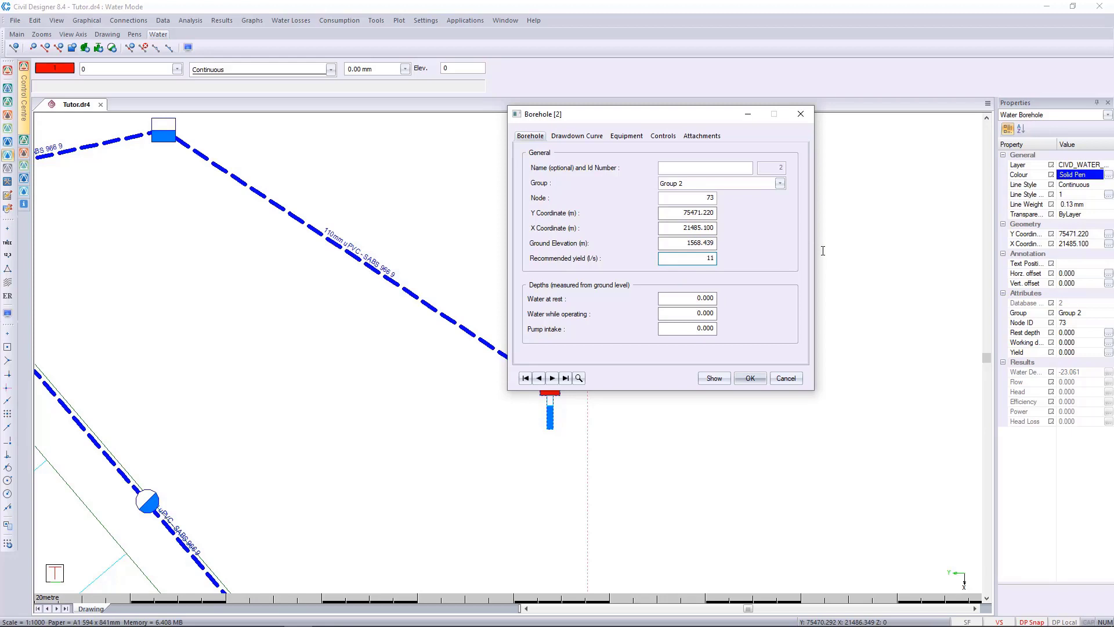
mouse_move(772, 222)
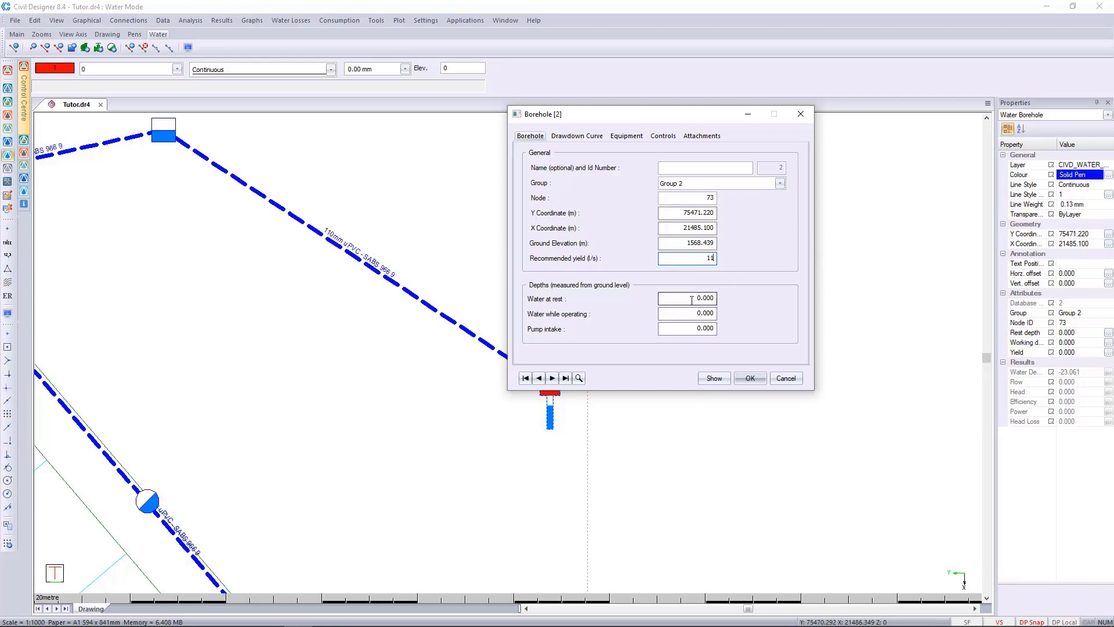
left_click(686, 298)
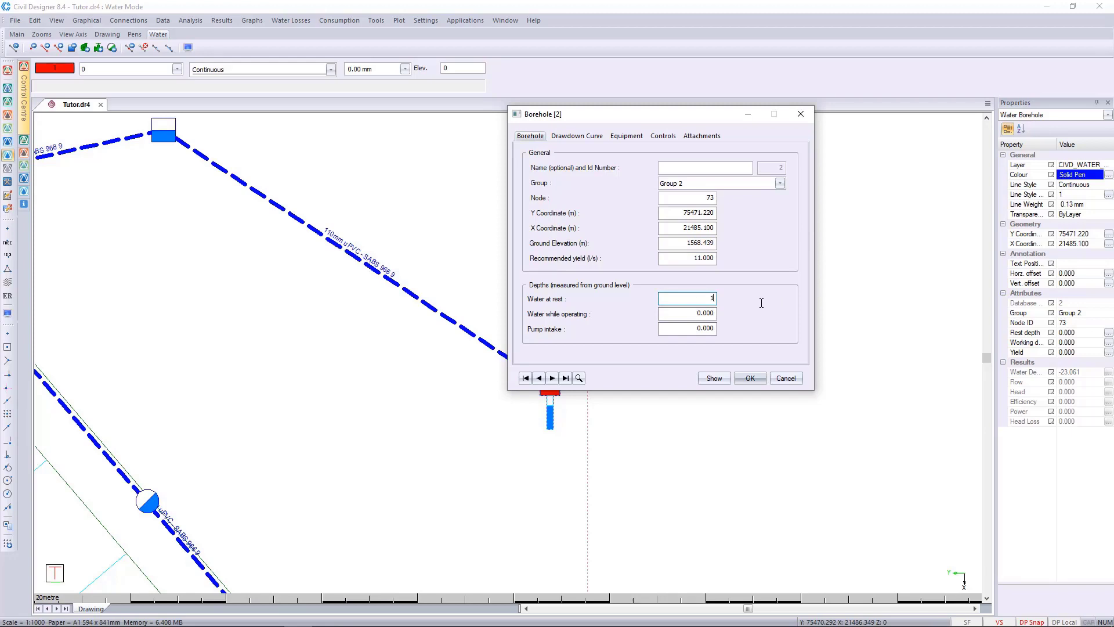
type("7")
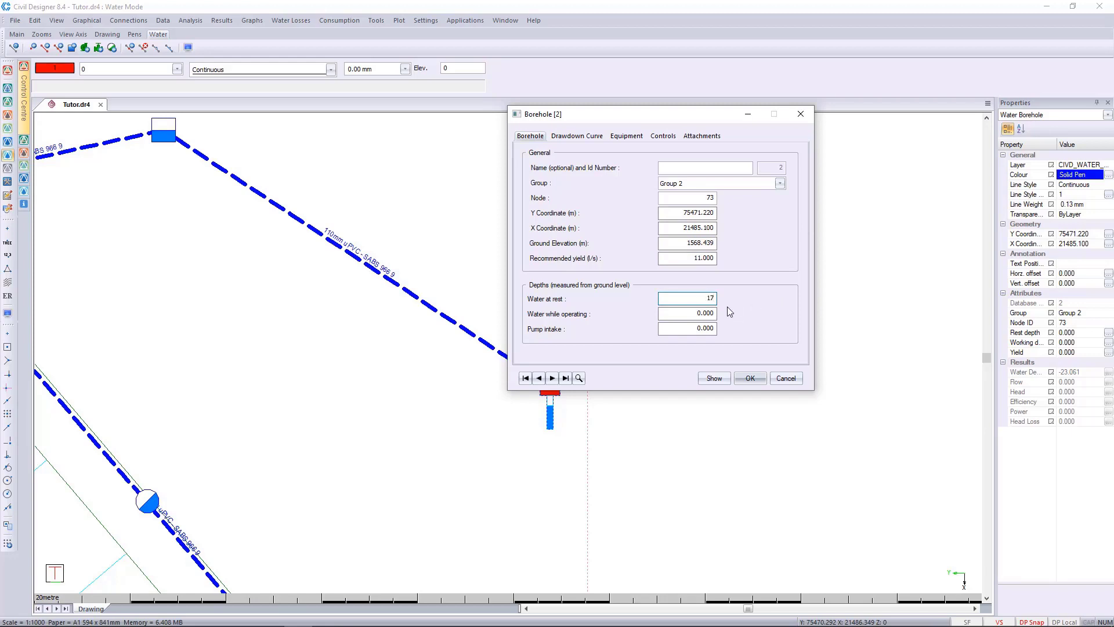
mouse_move(724, 326)
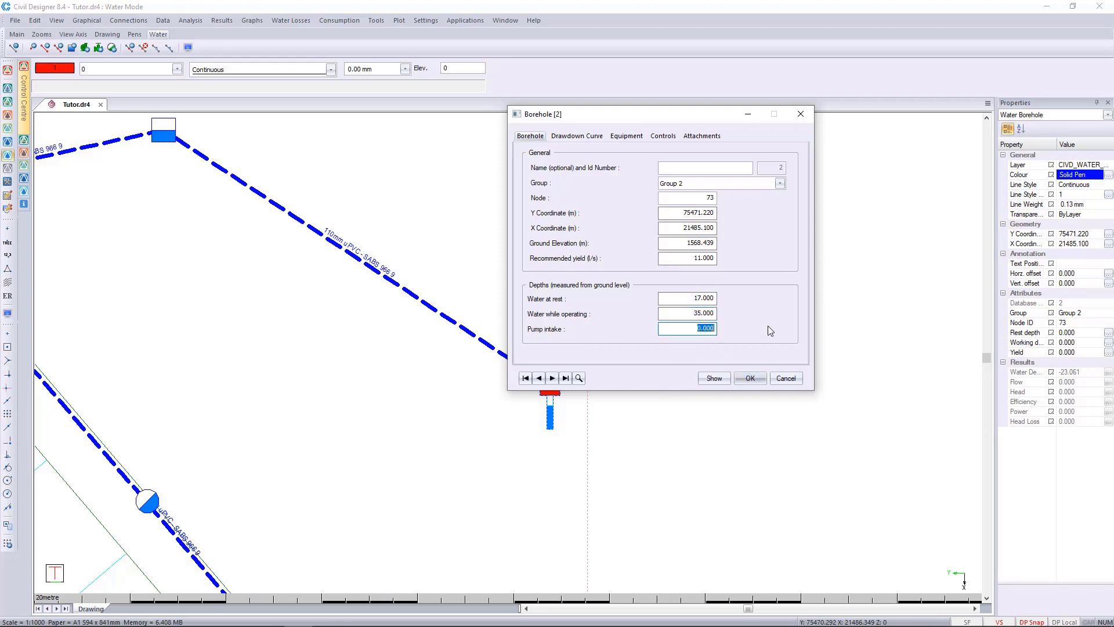
type("38")
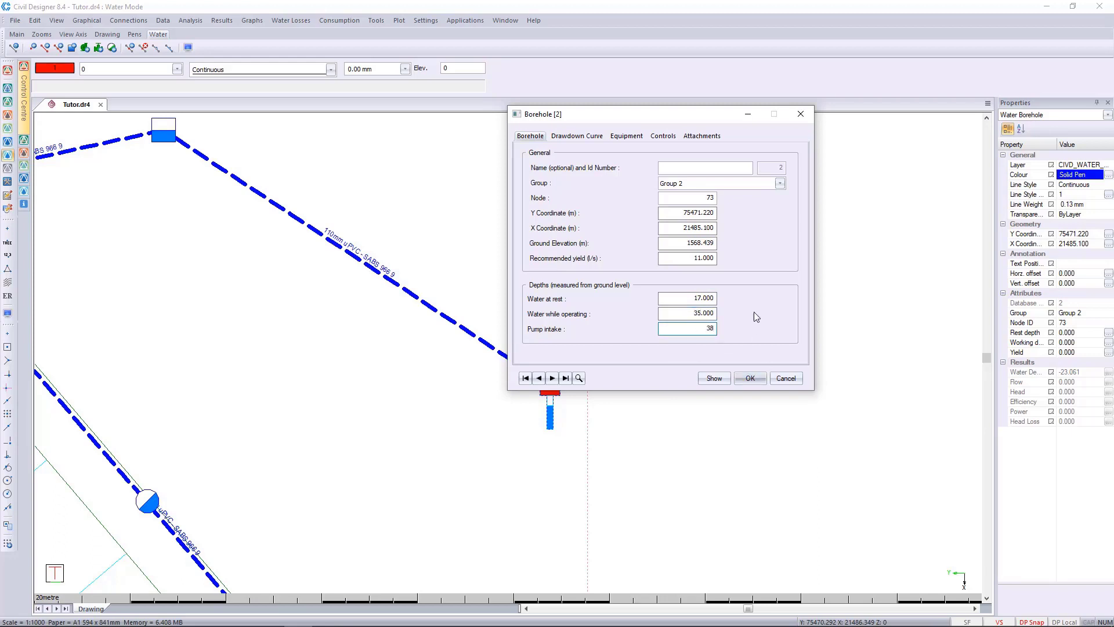
left_click(686, 313)
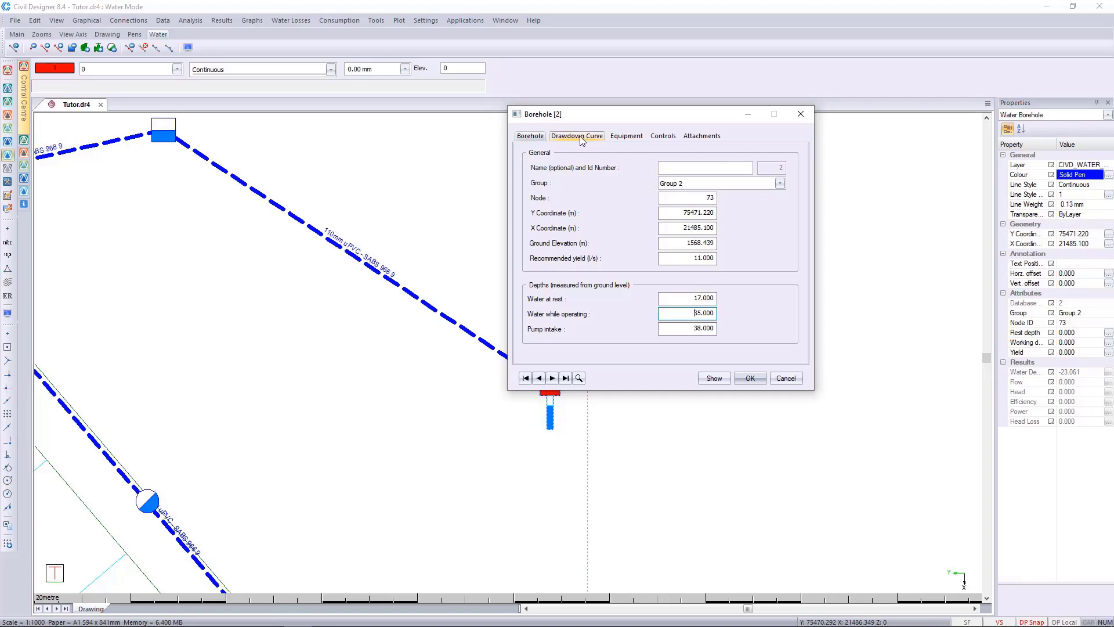
Set the borehole equipment to a 22 mm shaft with fixed 11.000 l/s delivery.
left_click(626, 136)
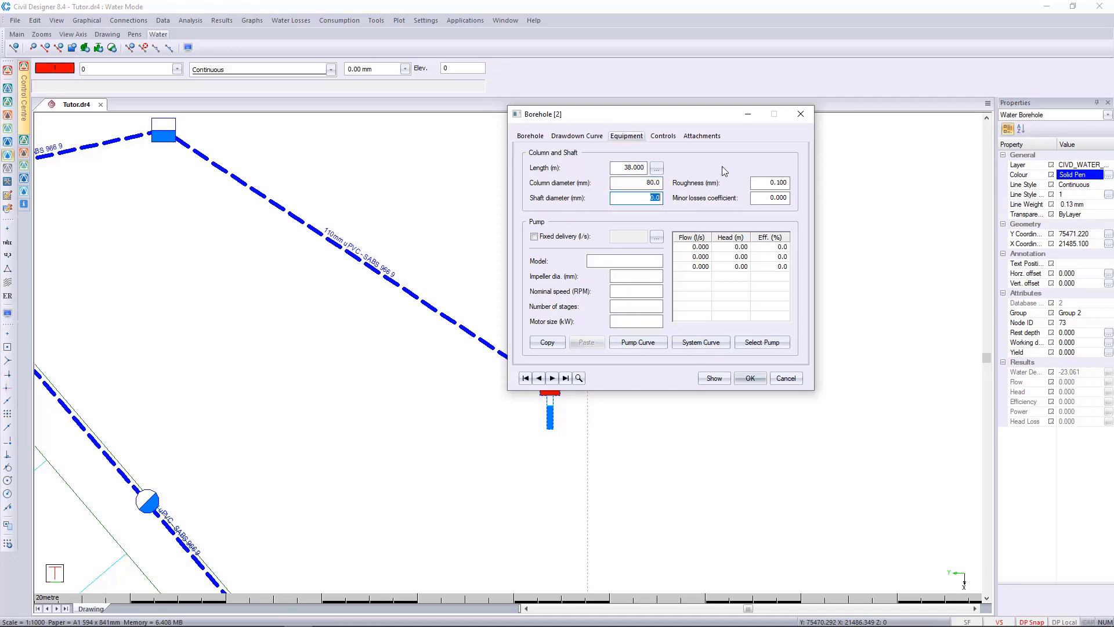
type("22")
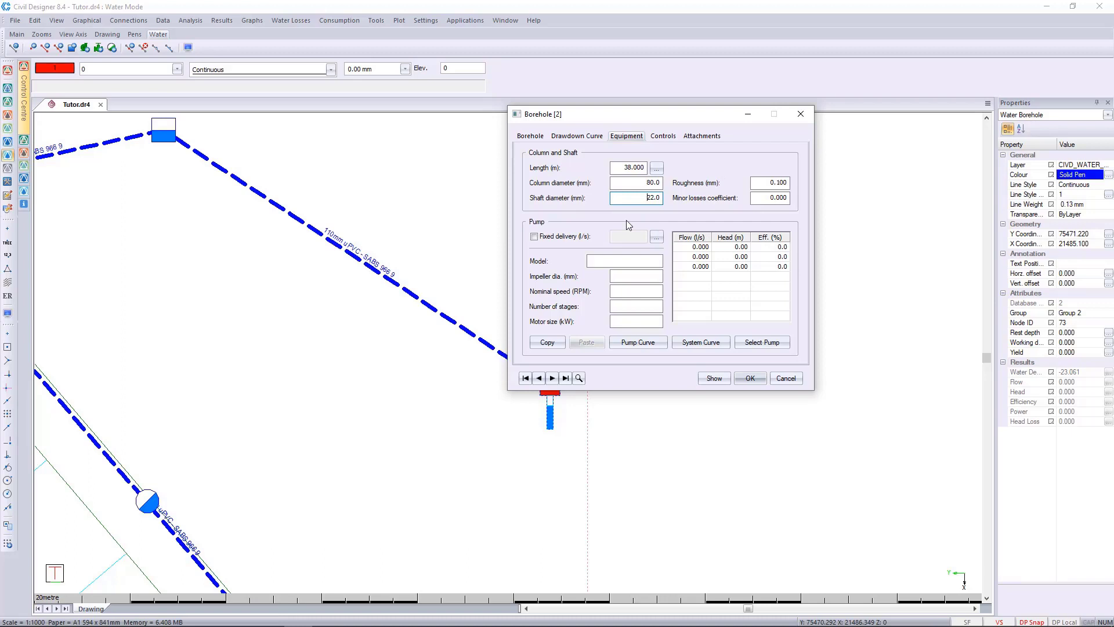
mouse_move(592, 235)
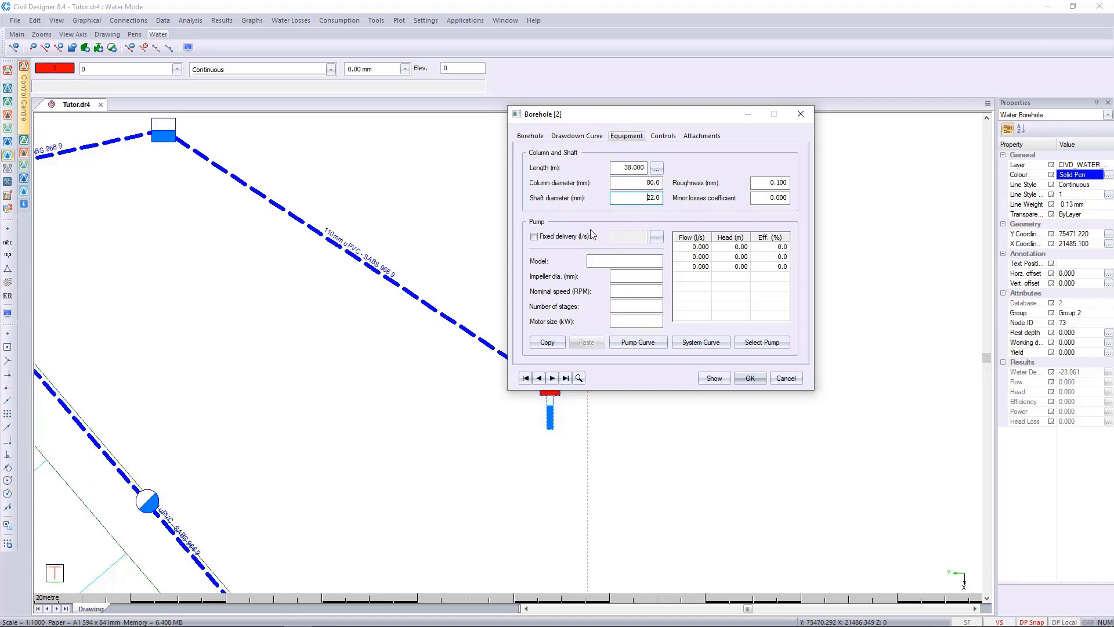
left_click(535, 237)
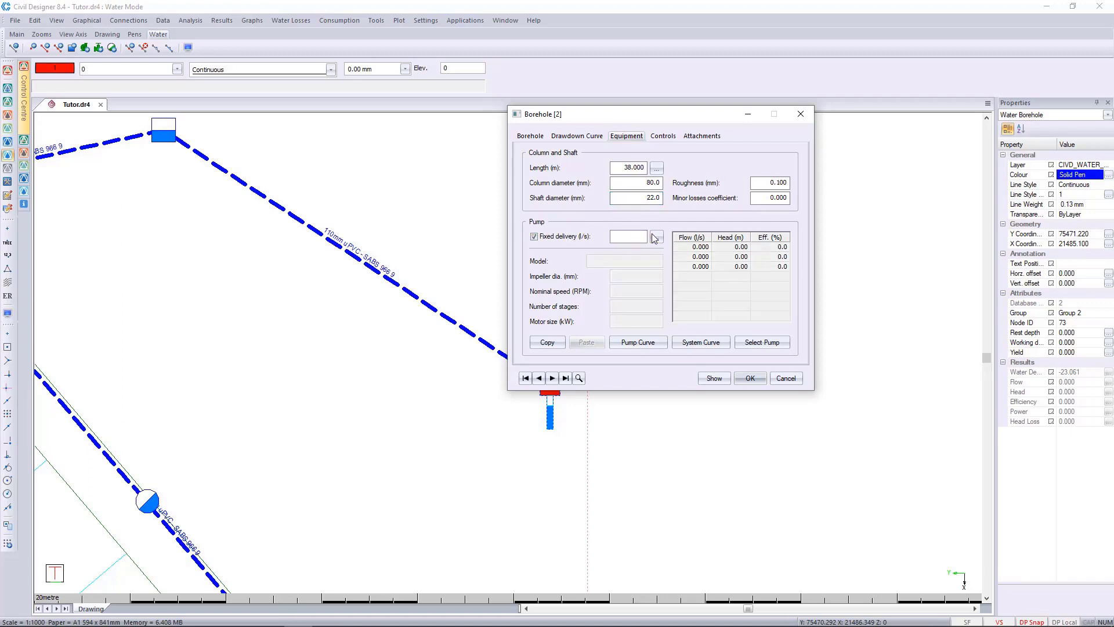
type("11.000")
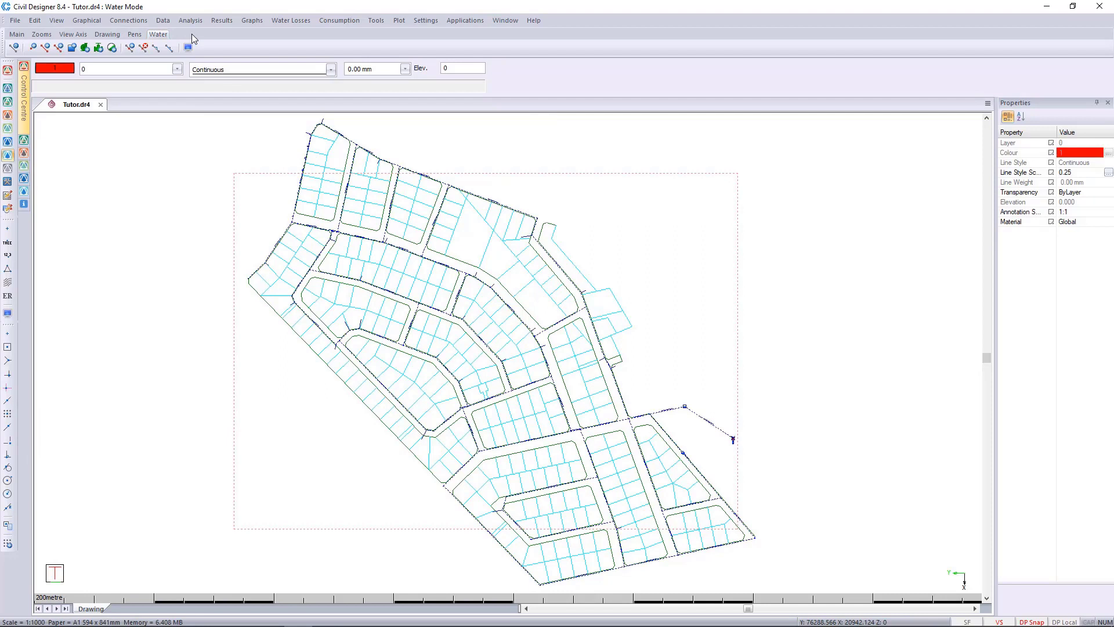
Run an average-demand single step analysis and review its error-free messages.
left_click(189, 20)
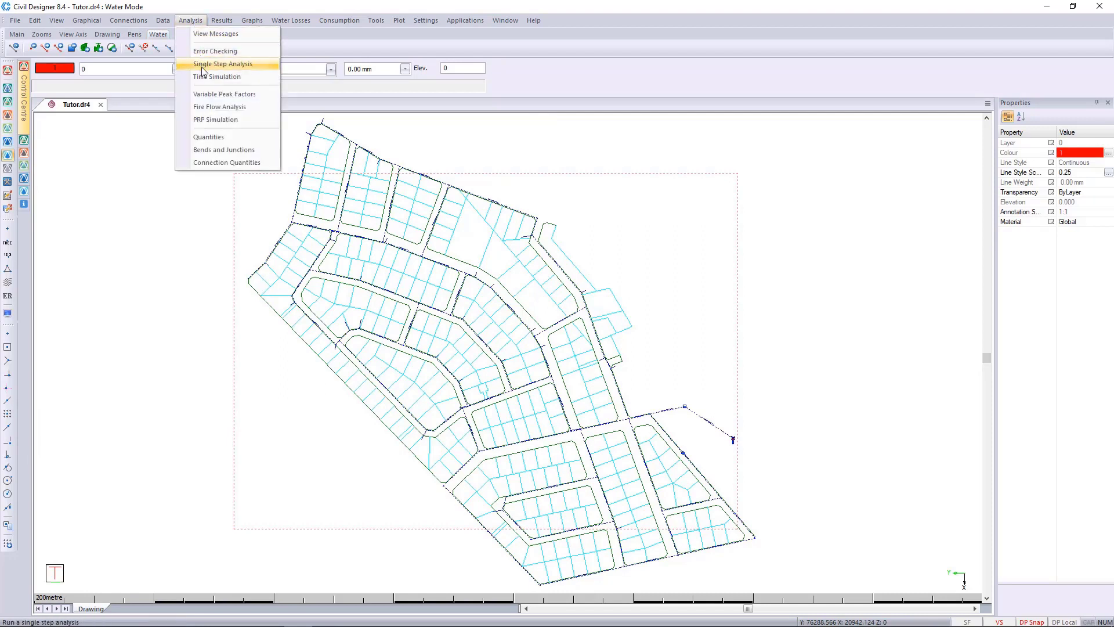
left_click(223, 64)
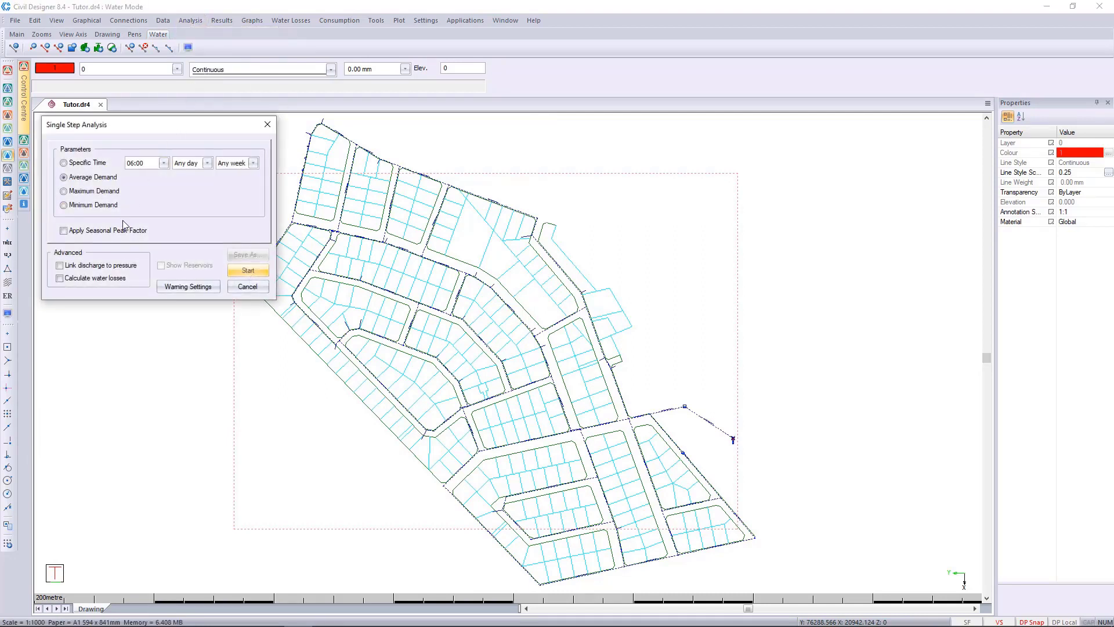
left_click(63, 176)
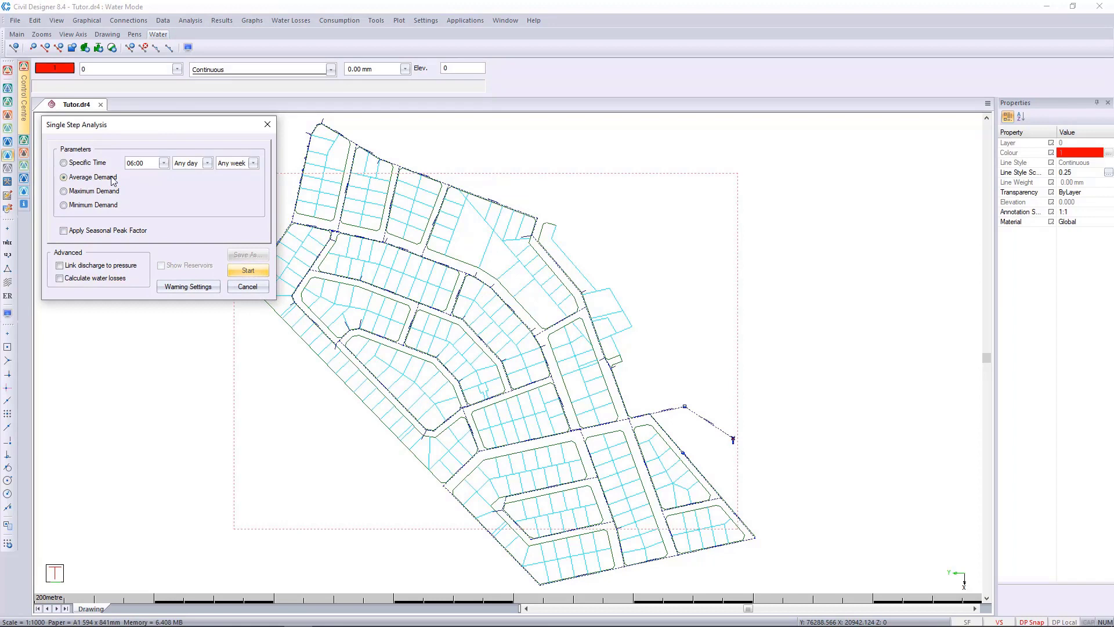
left_click(247, 269)
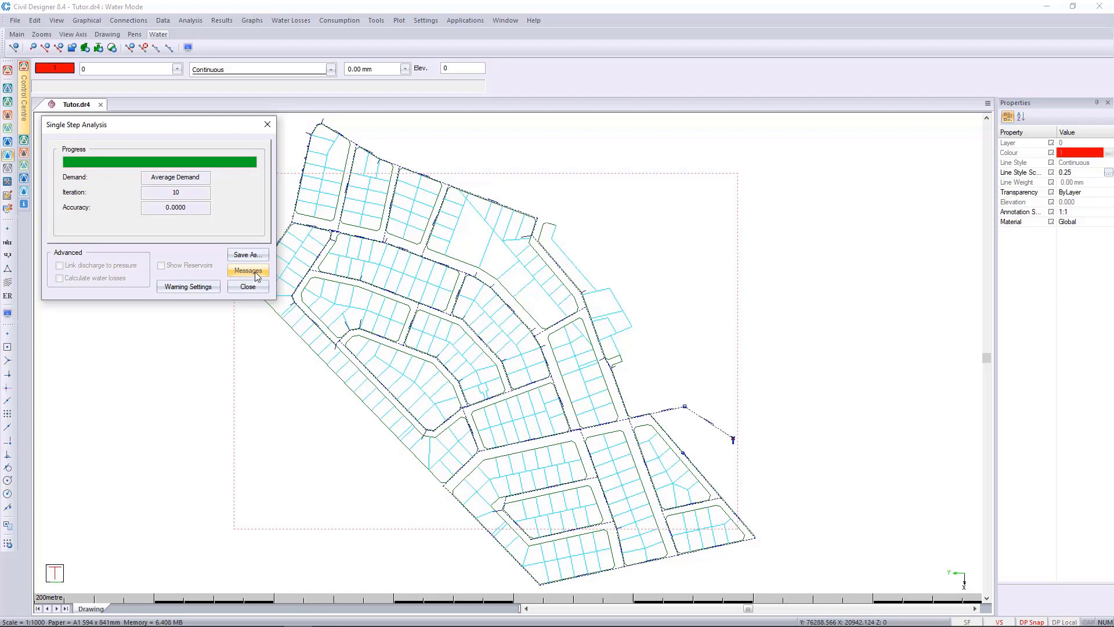
left_click(247, 271)
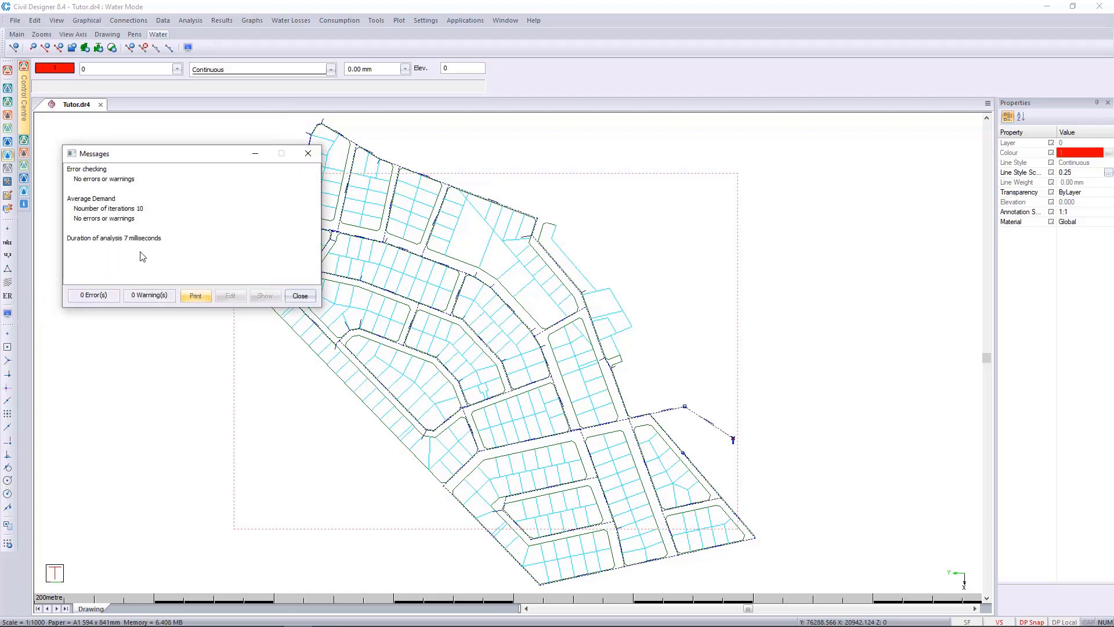
left_click(300, 295)
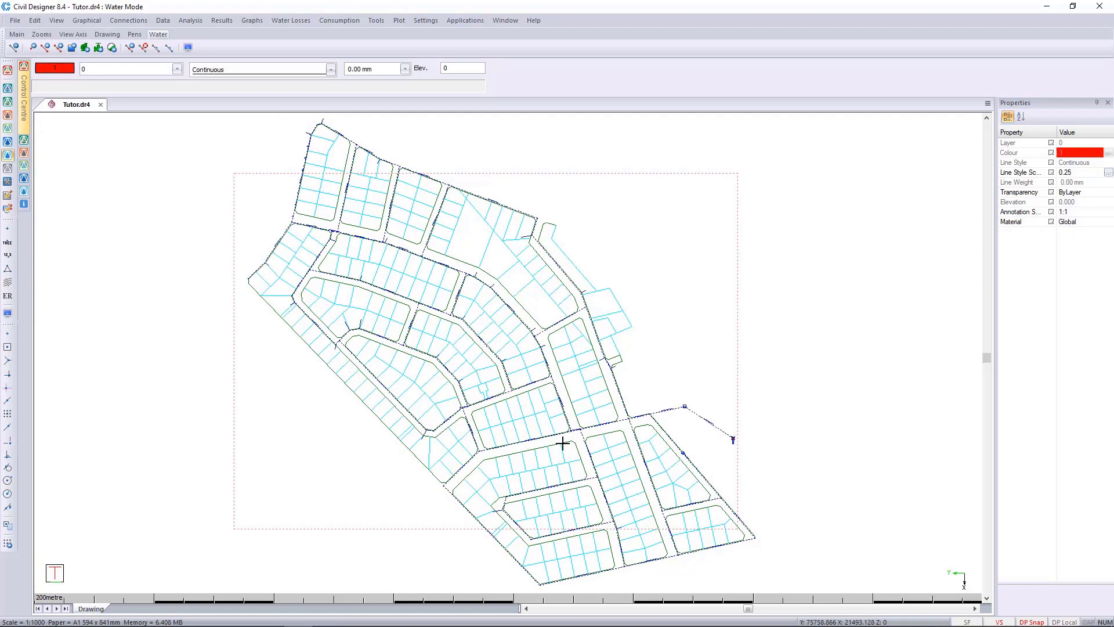
left_click(732, 438)
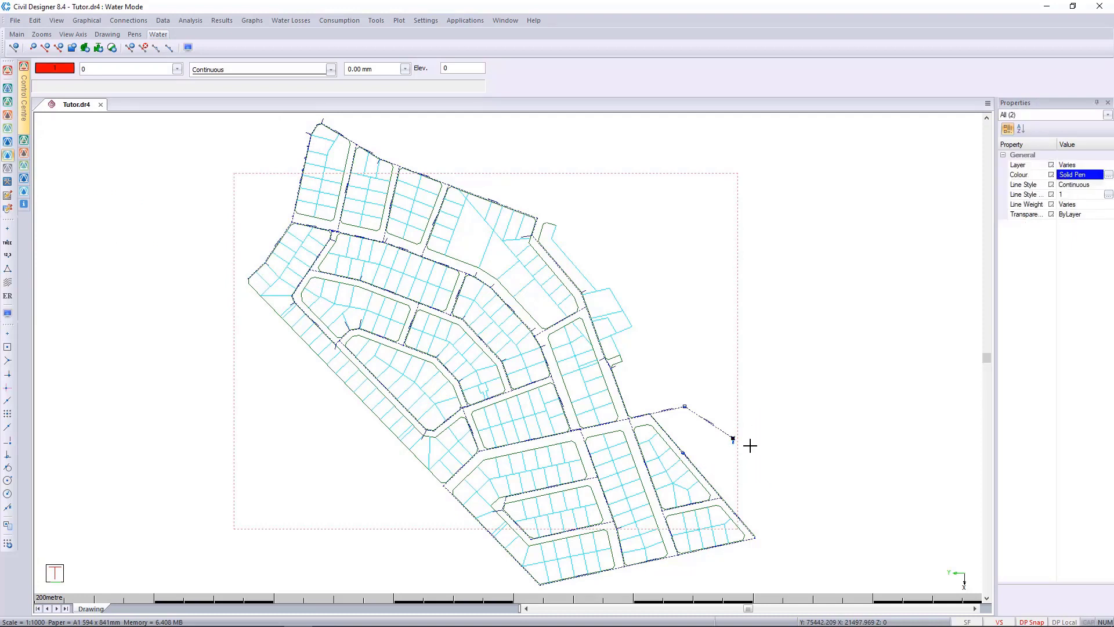
mouse_move(715, 452)
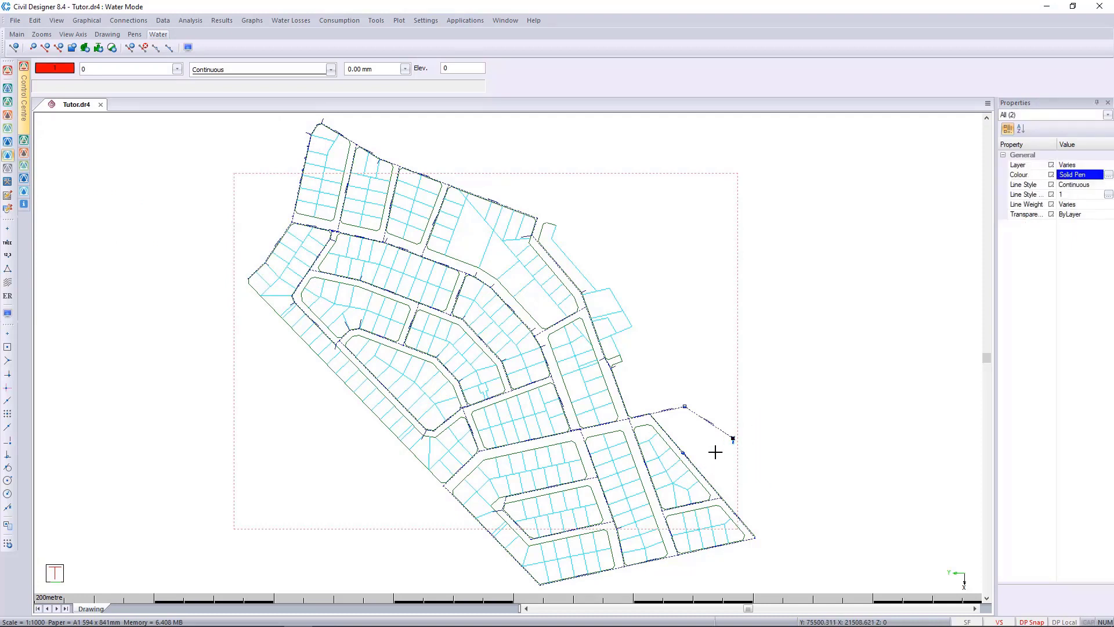
mouse_move(740, 454)
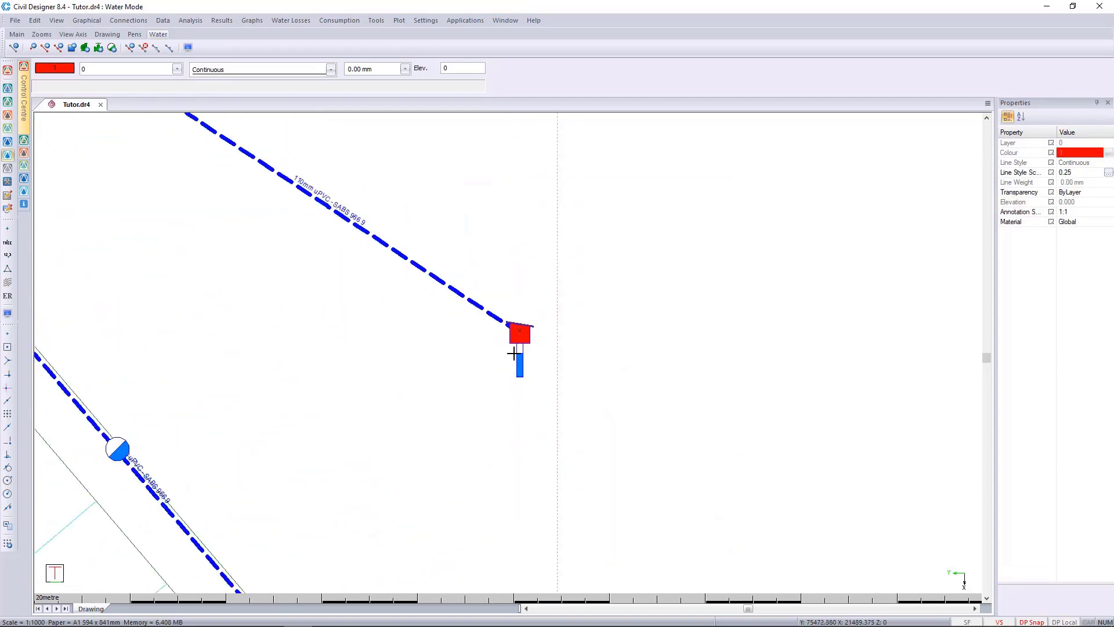
Open the node 73 borehole's properties close up, showing flow 11 and head 64.868.
right_click(519, 334)
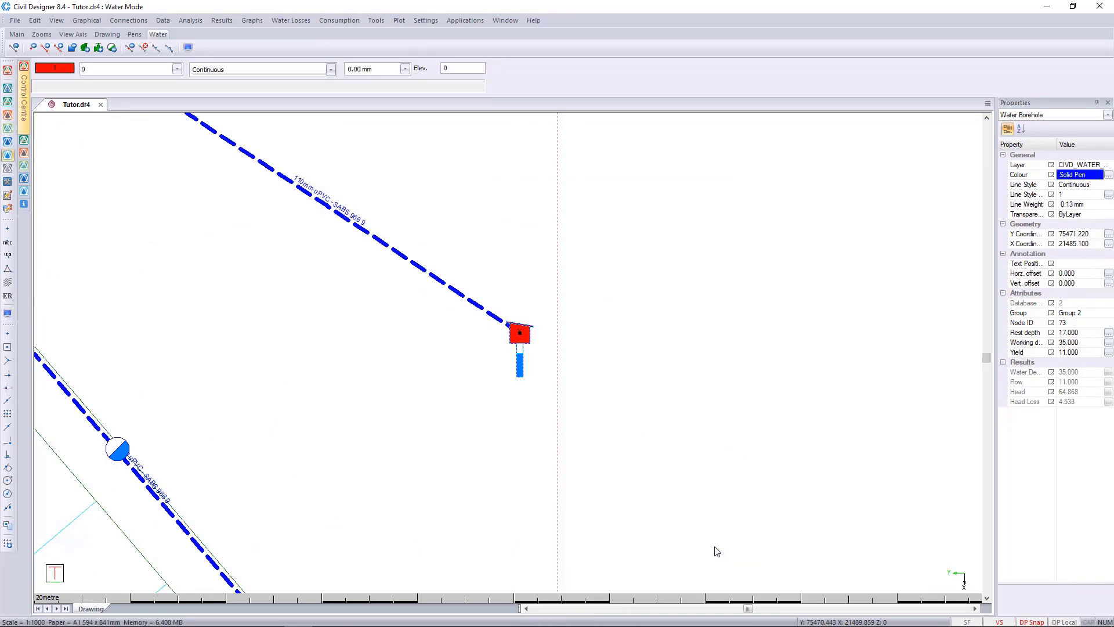
double_click(519, 332)
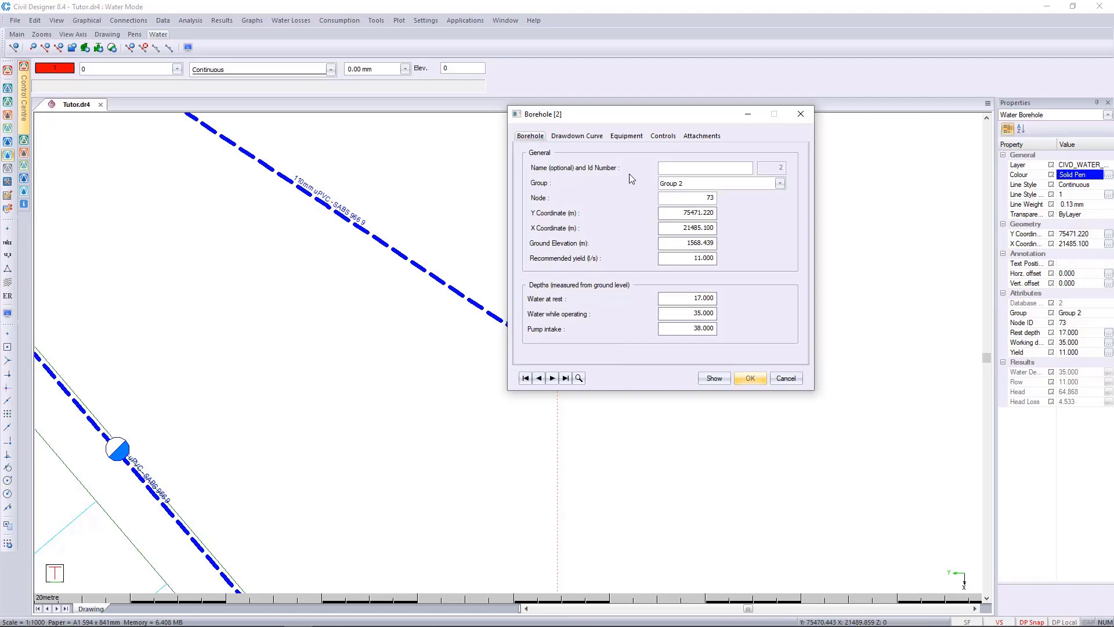
Turn off the borehole's fixed delivery and bring up pump selection.
left_click(626, 136)
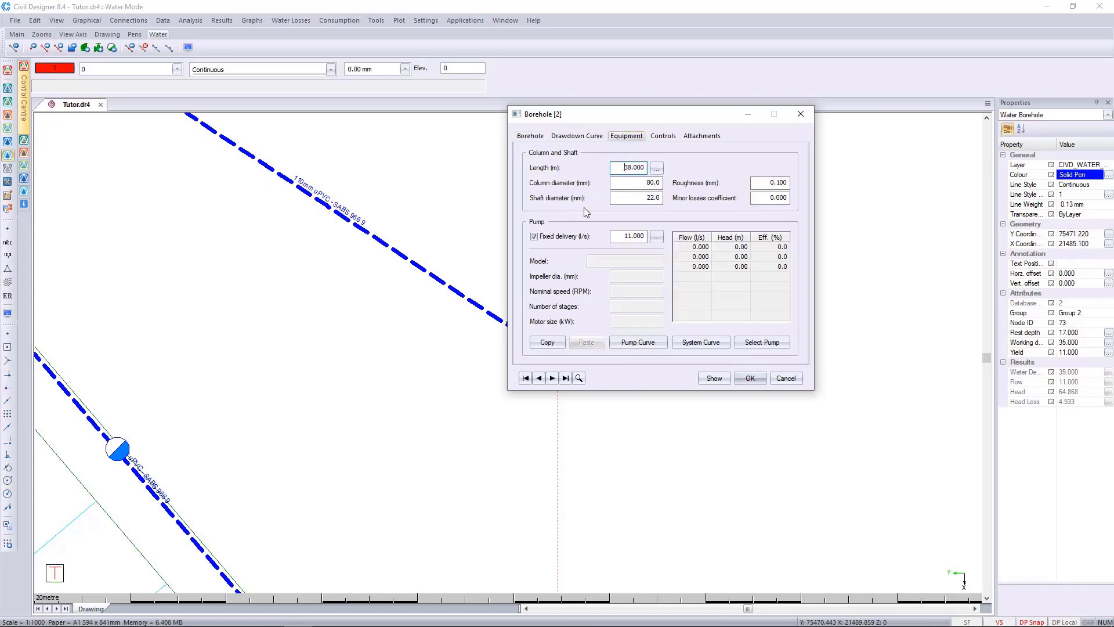
mouse_move(582, 270)
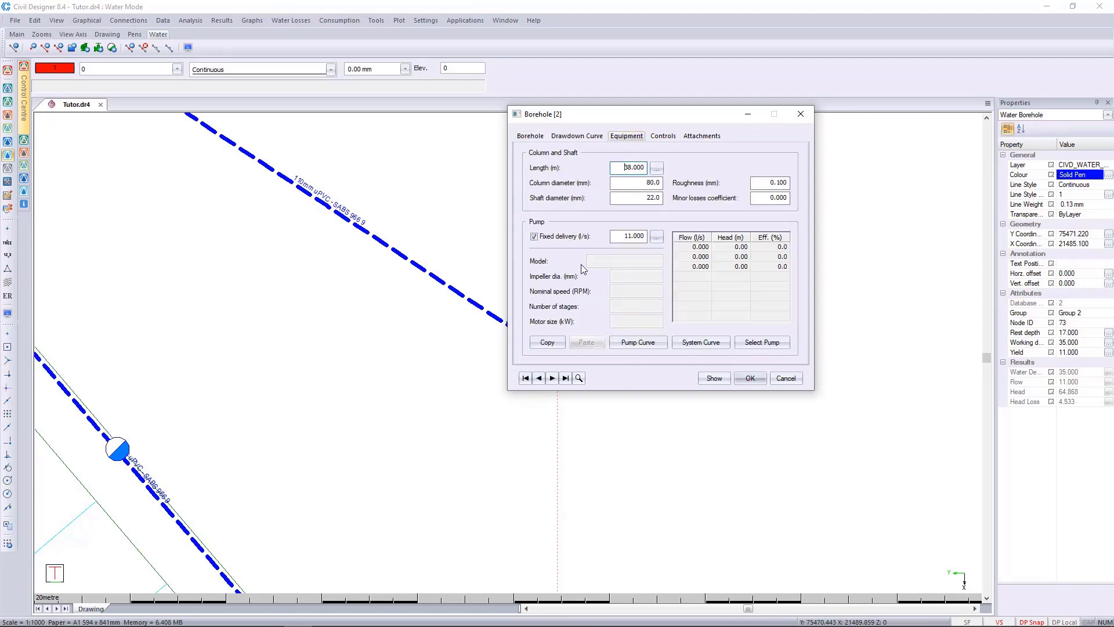
left_click(534, 236)
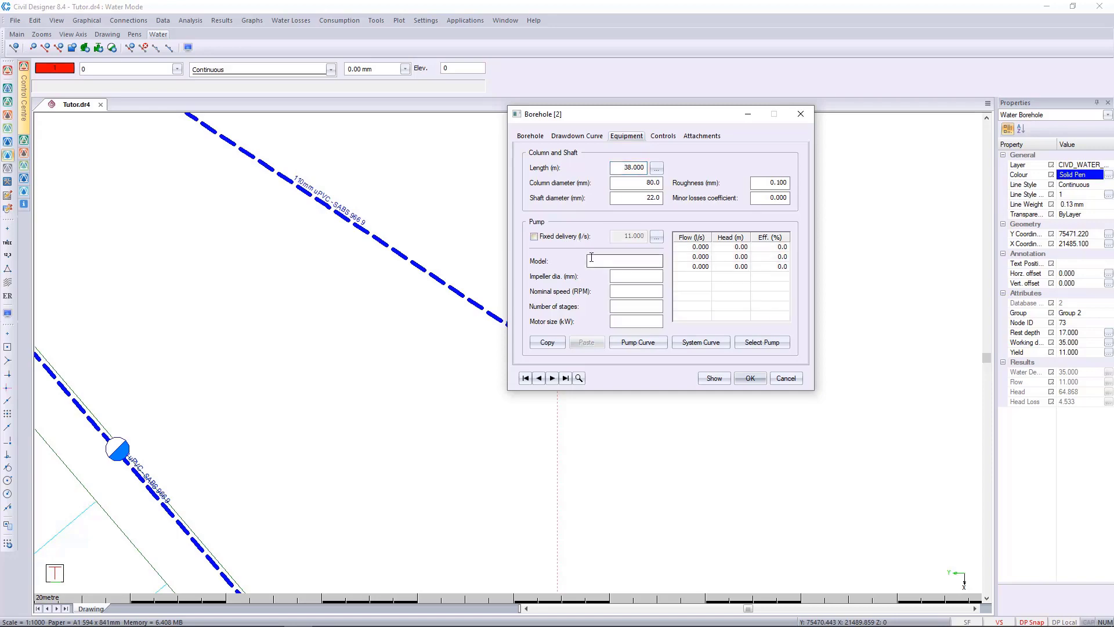
left_click(762, 342)
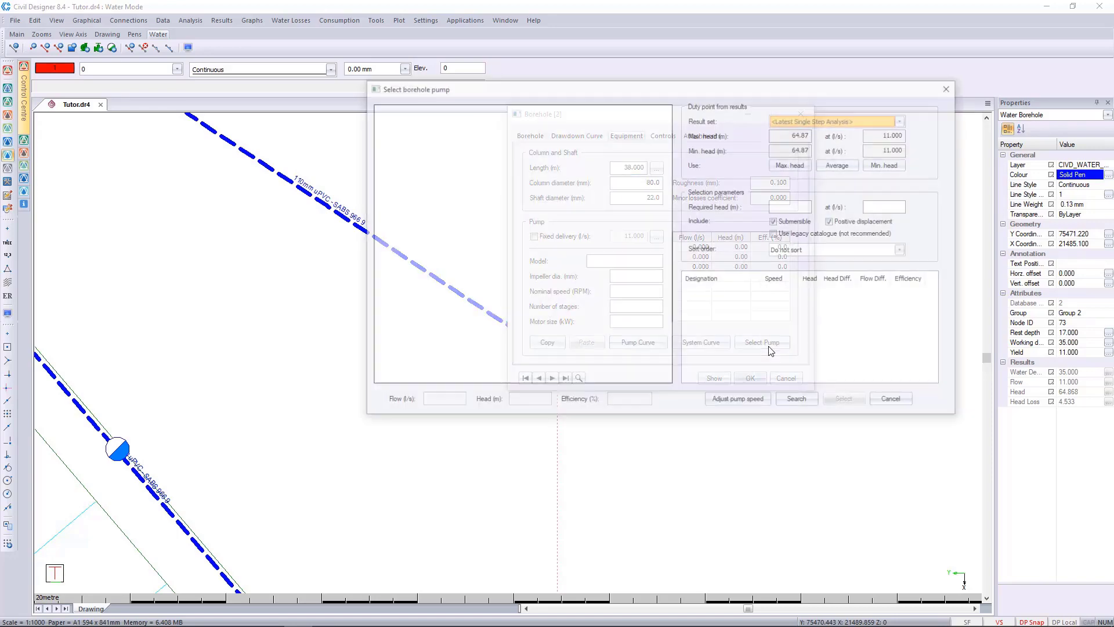
Use the latest single step analysis average as duty point: 64.87 m at 11 l/s.
left_click(902, 120)
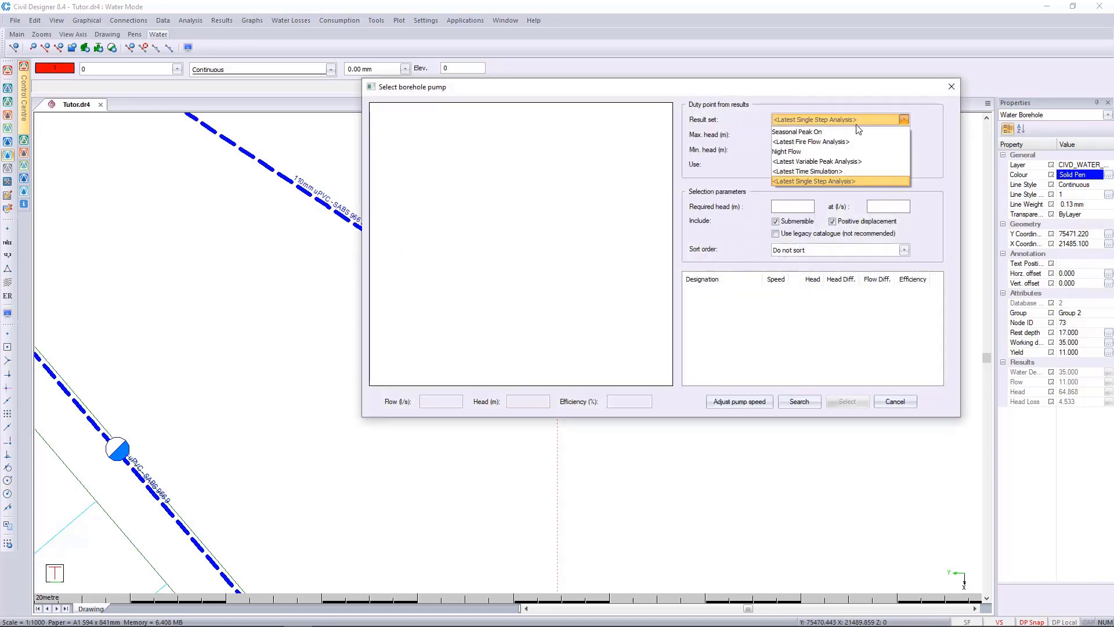
mouse_move(817, 171)
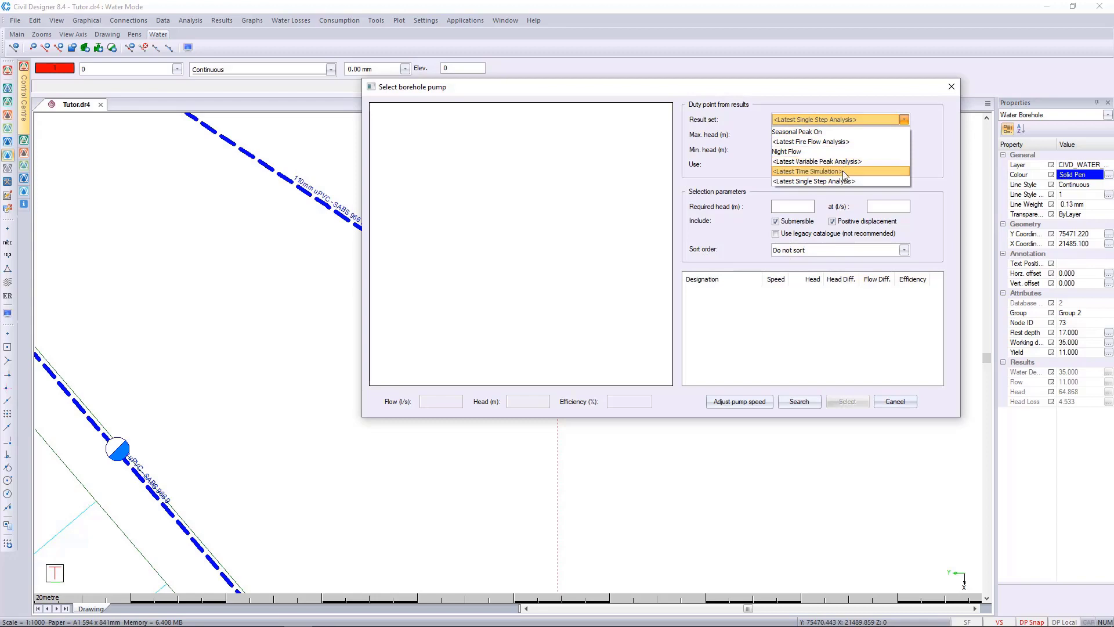
left_click(814, 181)
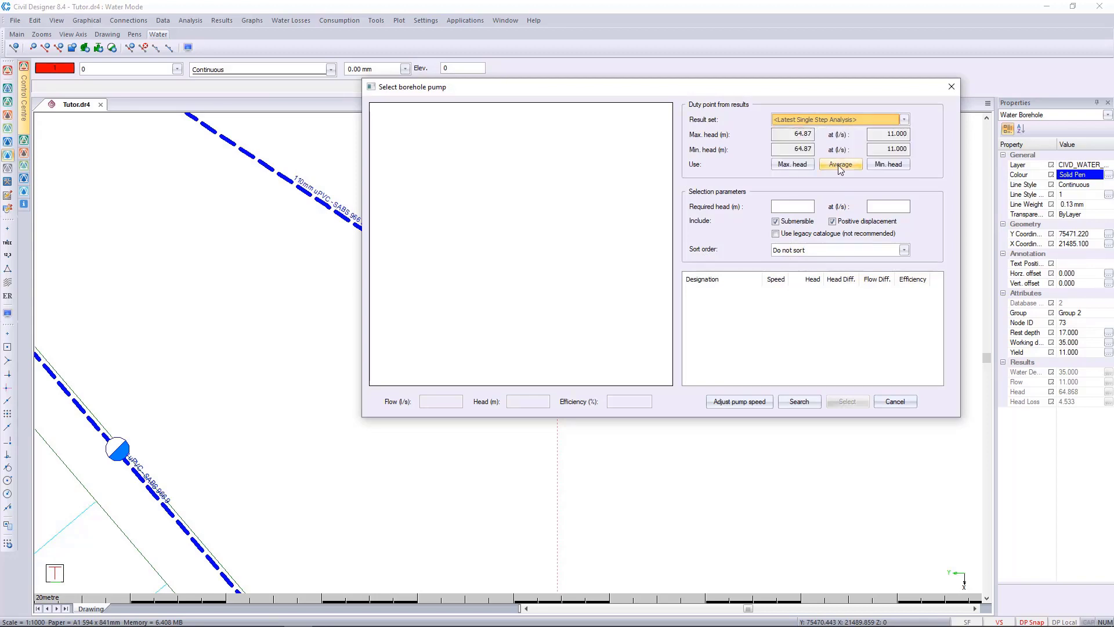
left_click(841, 165)
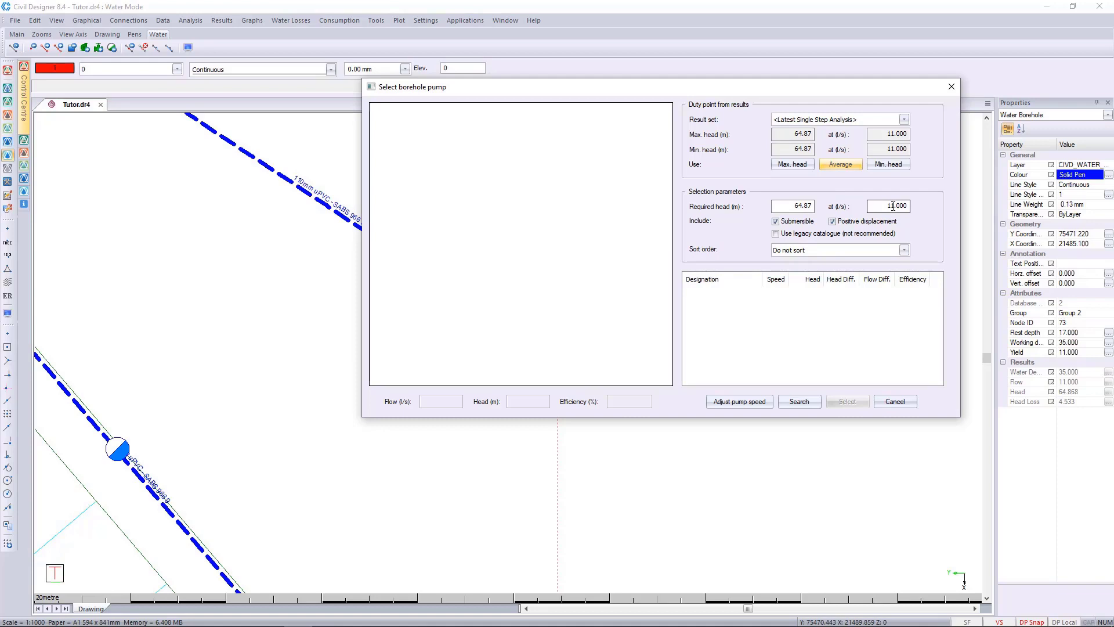
mouse_move(810, 238)
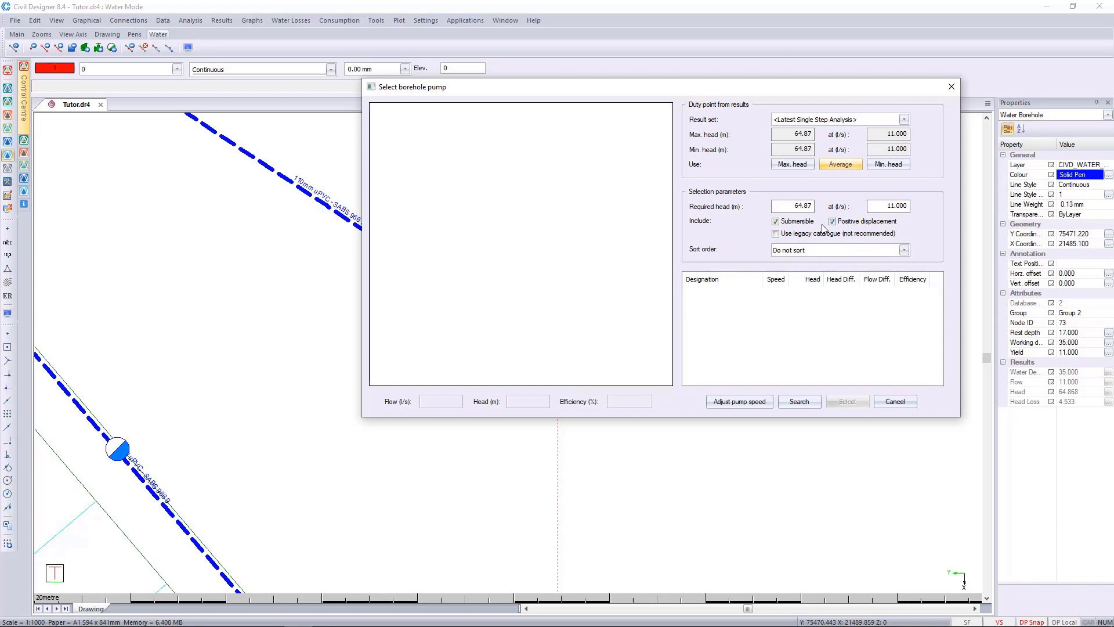
mouse_move(883, 238)
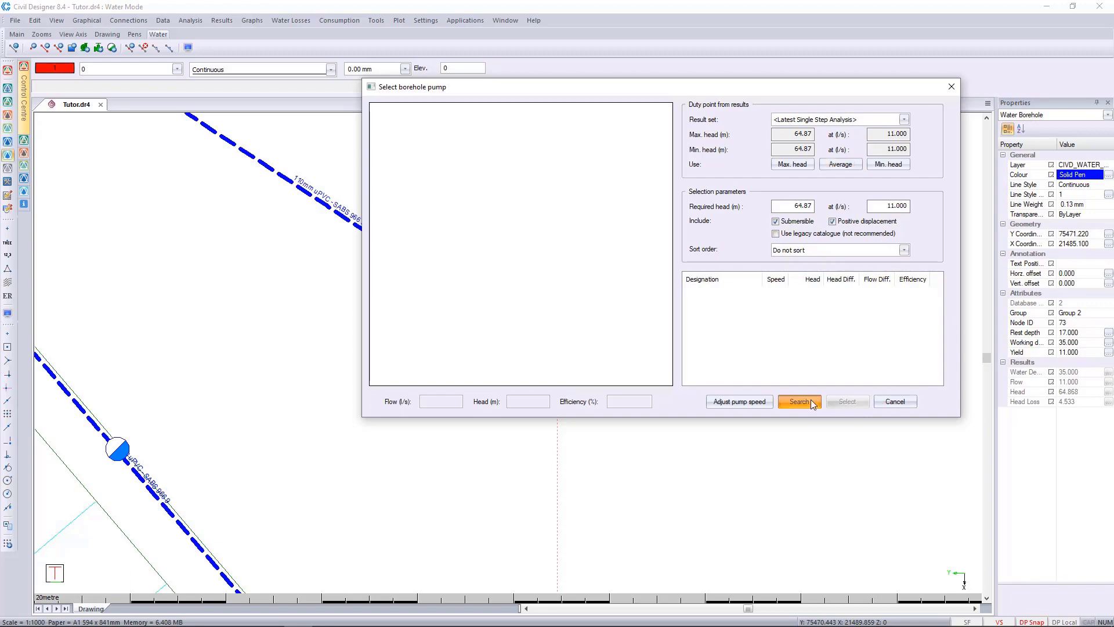
Search catalogue pumps for the duty point and try adjusting pump speed, dismissing the error.
left_click(799, 402)
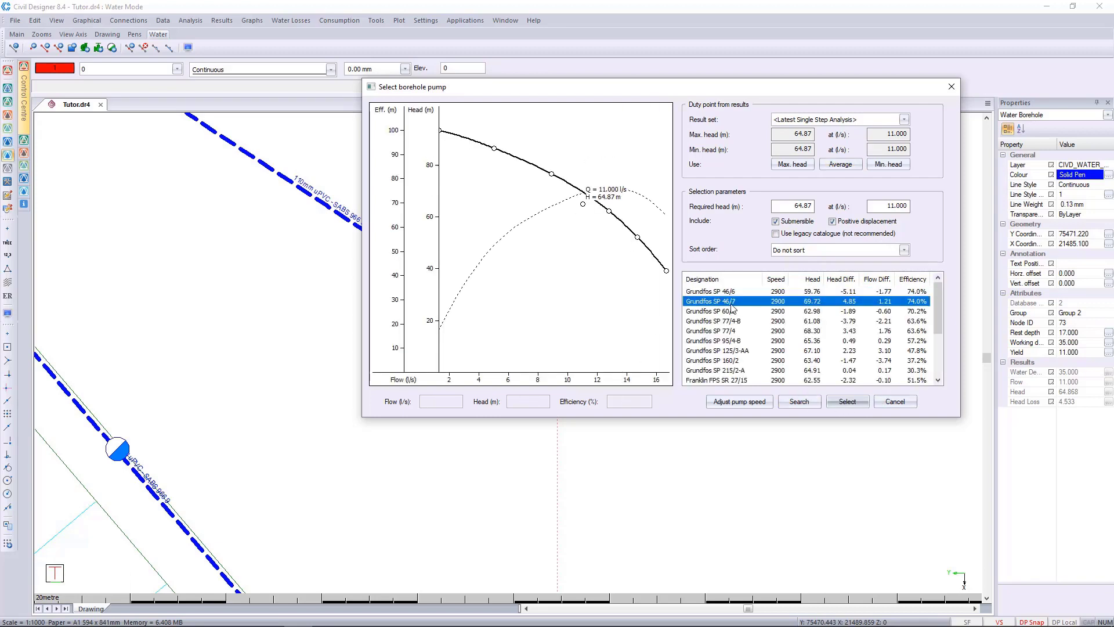
left_click(716, 360)
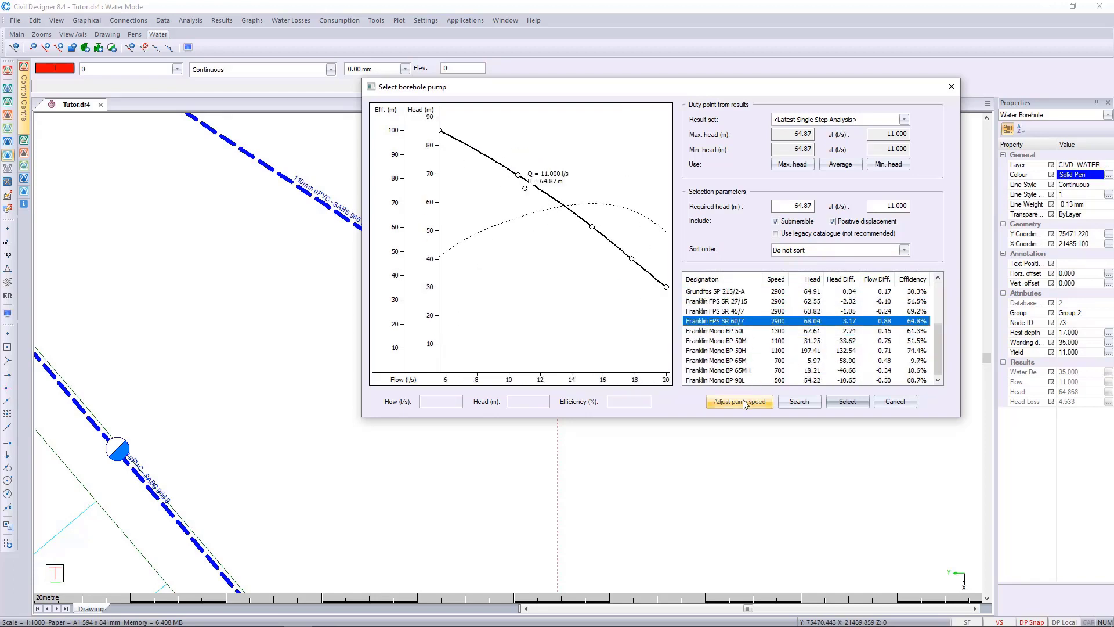
left_click(739, 402)
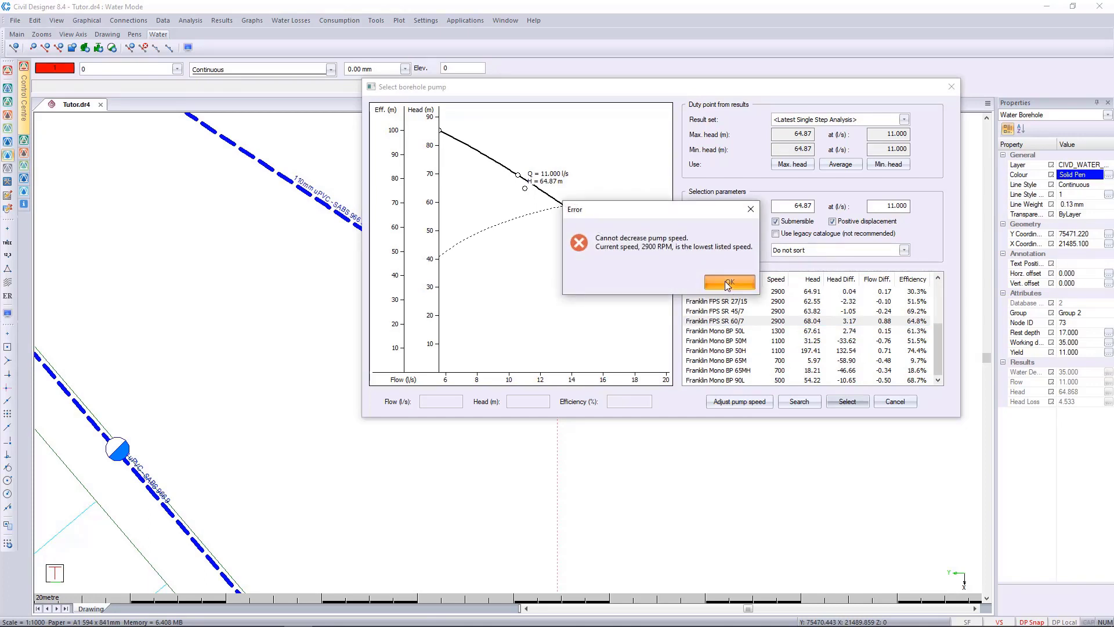
left_click(727, 282)
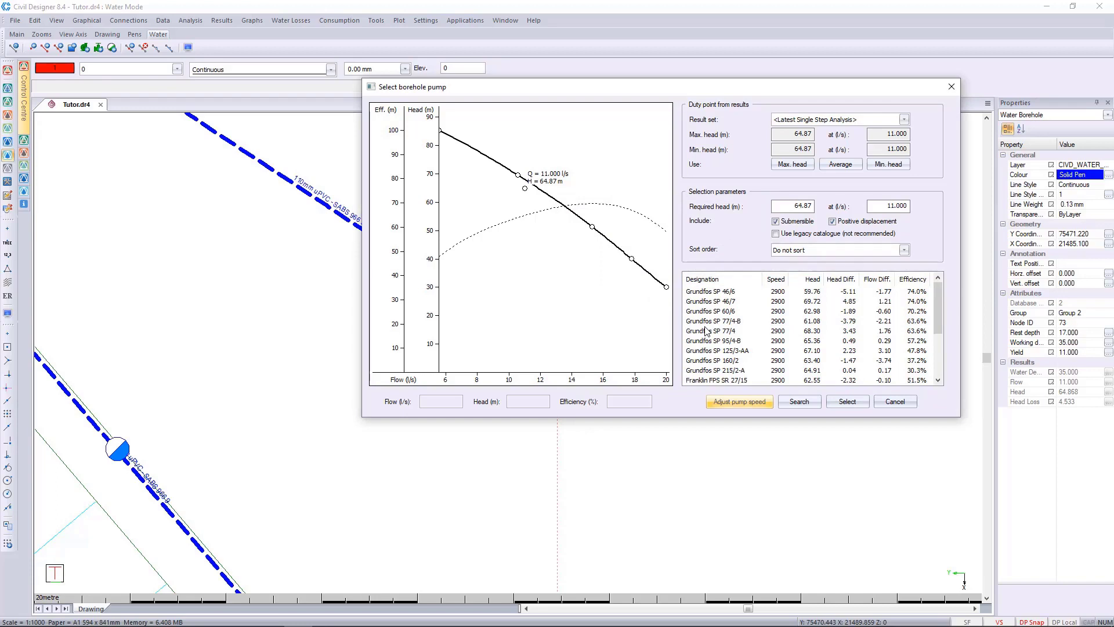
Assign the Grundfos SP 46/6 pump (2900 RPM, 6 stages, 9.20 kW) to the borehole.
left_click(714, 291)
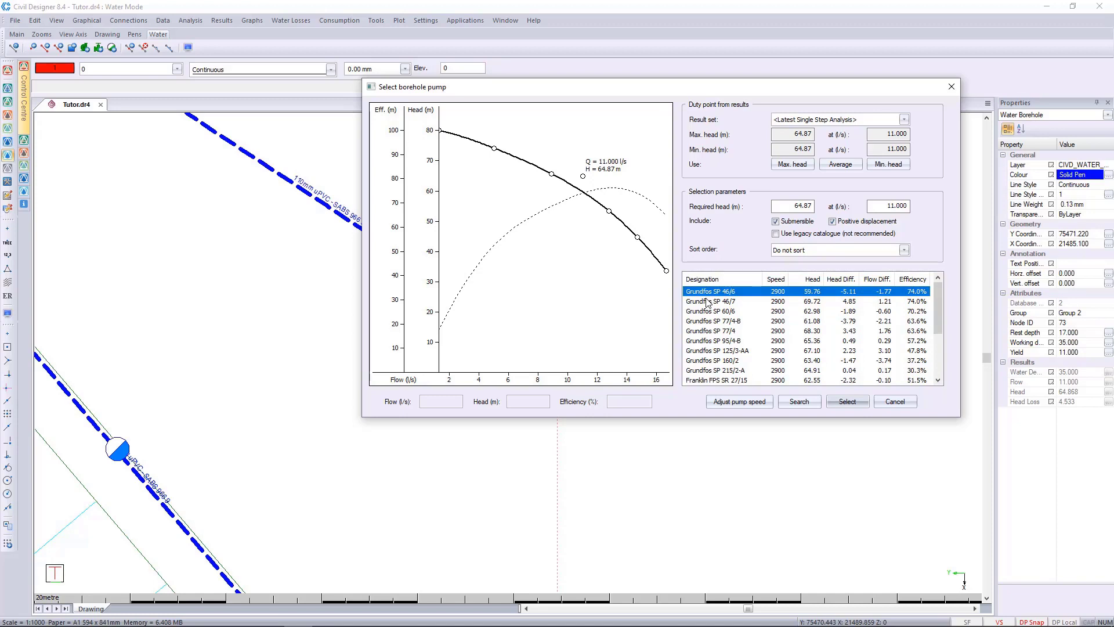
scroll("down", 3)
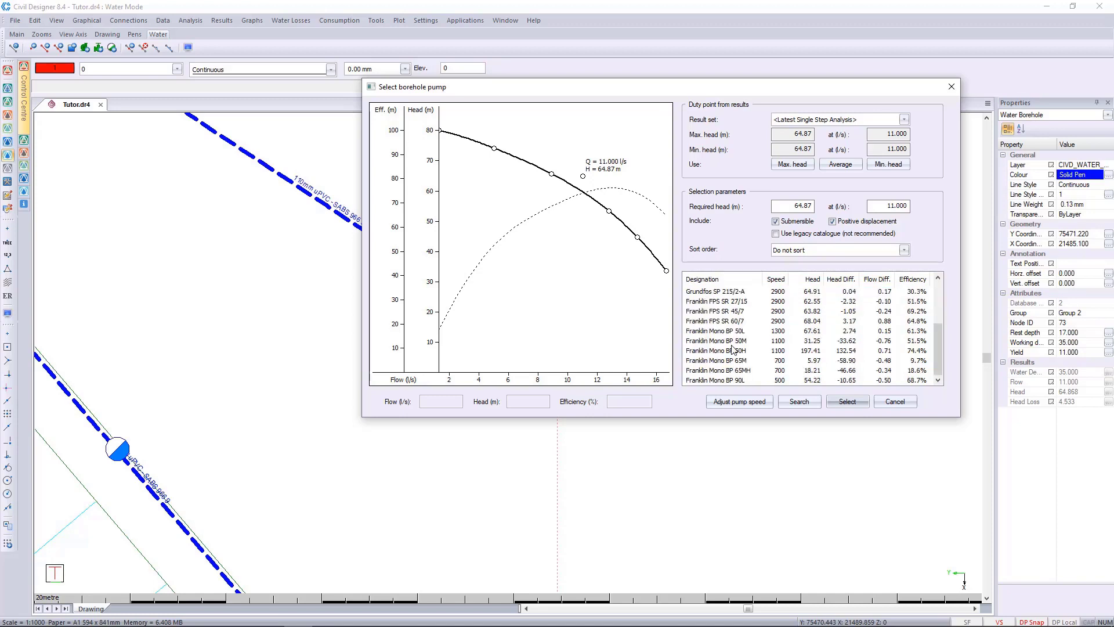
left_click(798, 402)
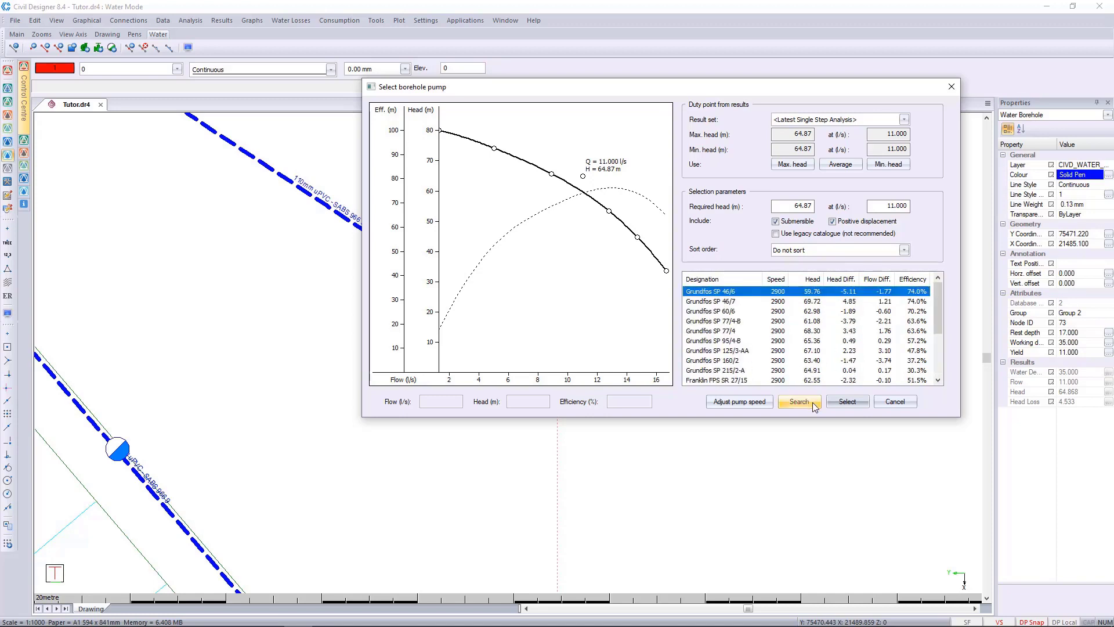
left_click(846, 401)
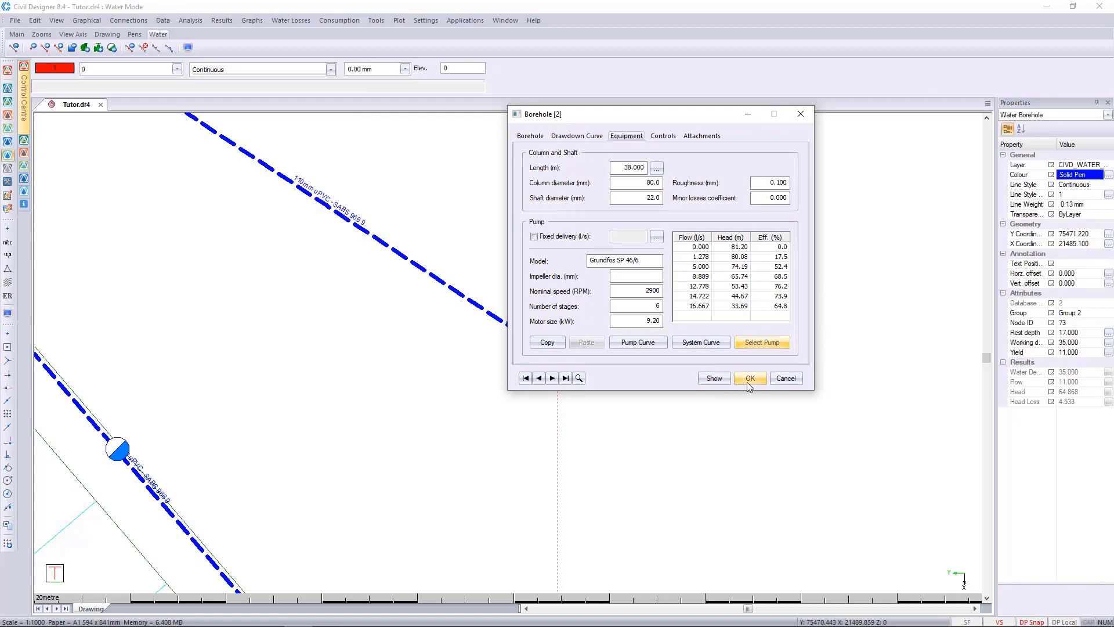
left_click(750, 378)
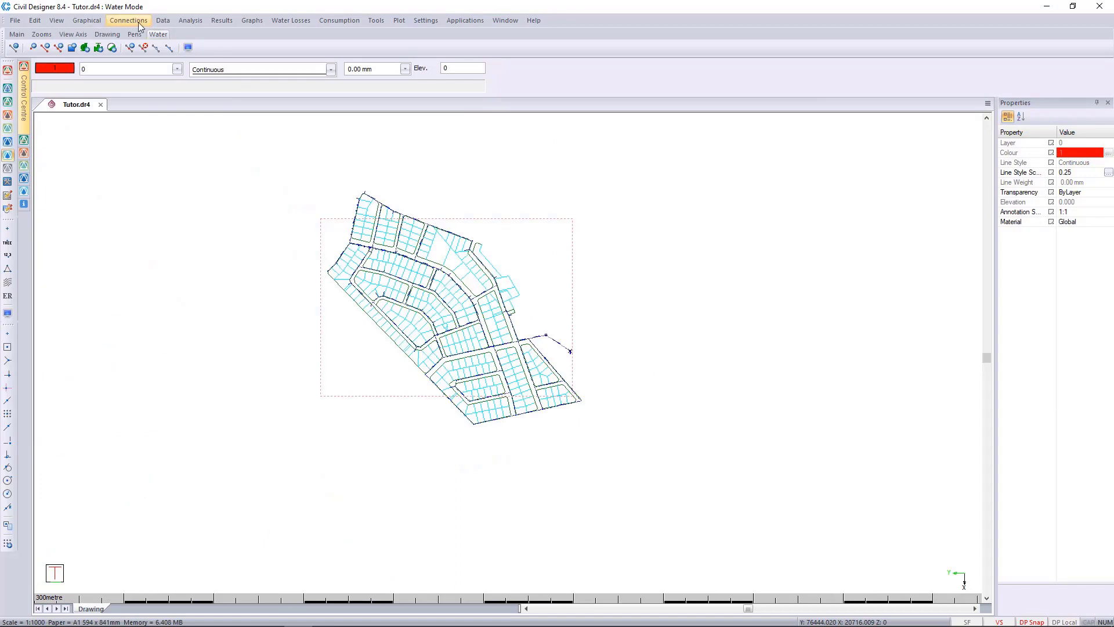
Re-run the single step analysis with the new pump and check messages show no errors.
left_click(128, 20)
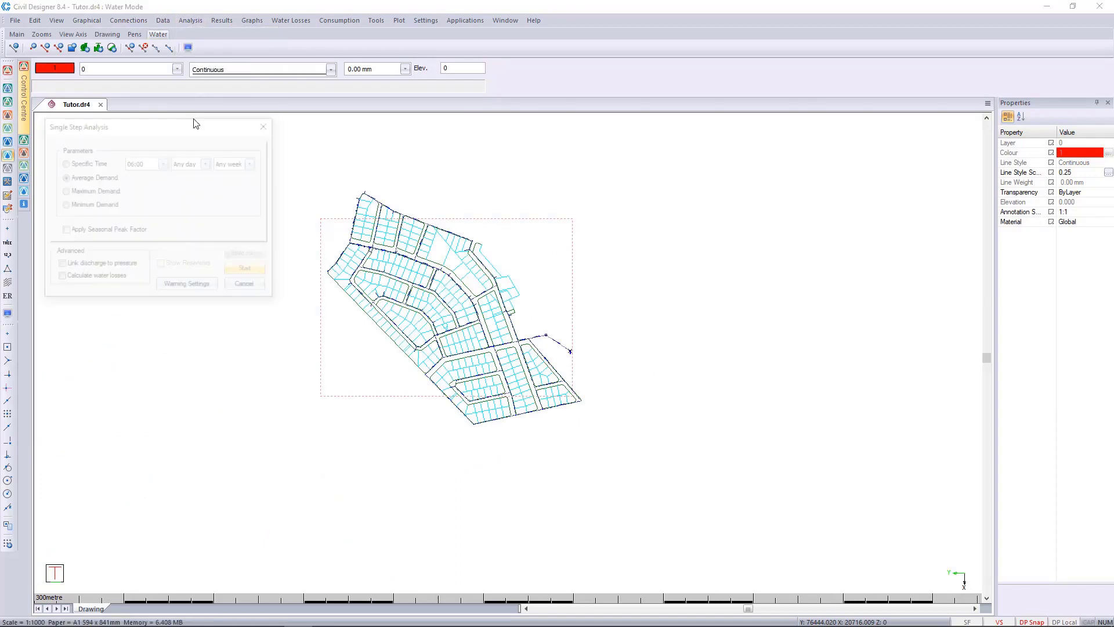
left_click(244, 268)
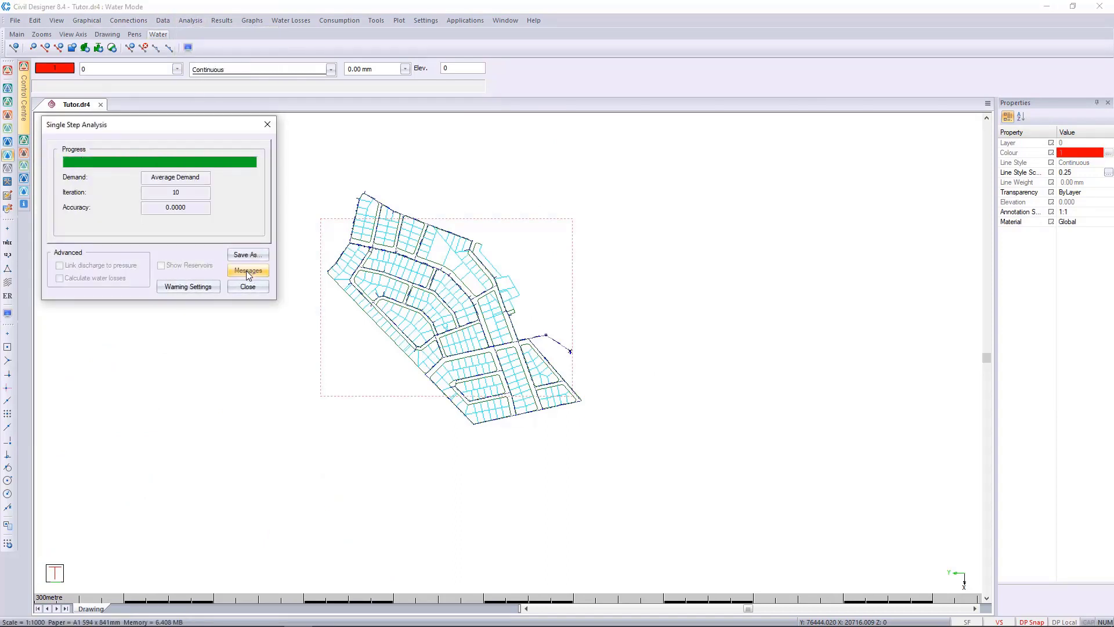
left_click(248, 271)
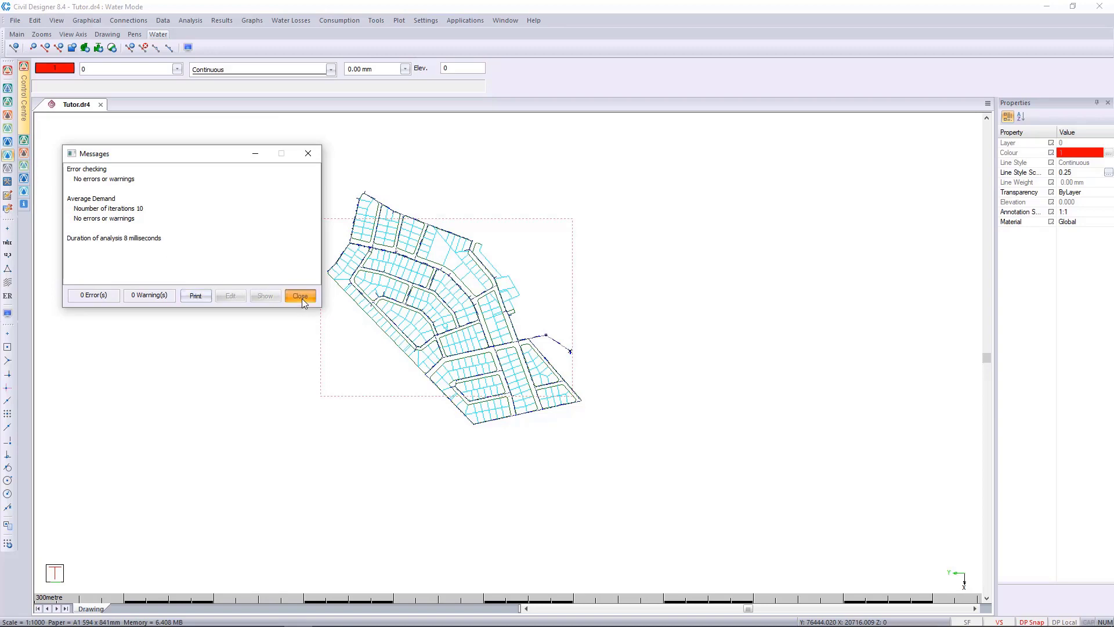
left_click(300, 295)
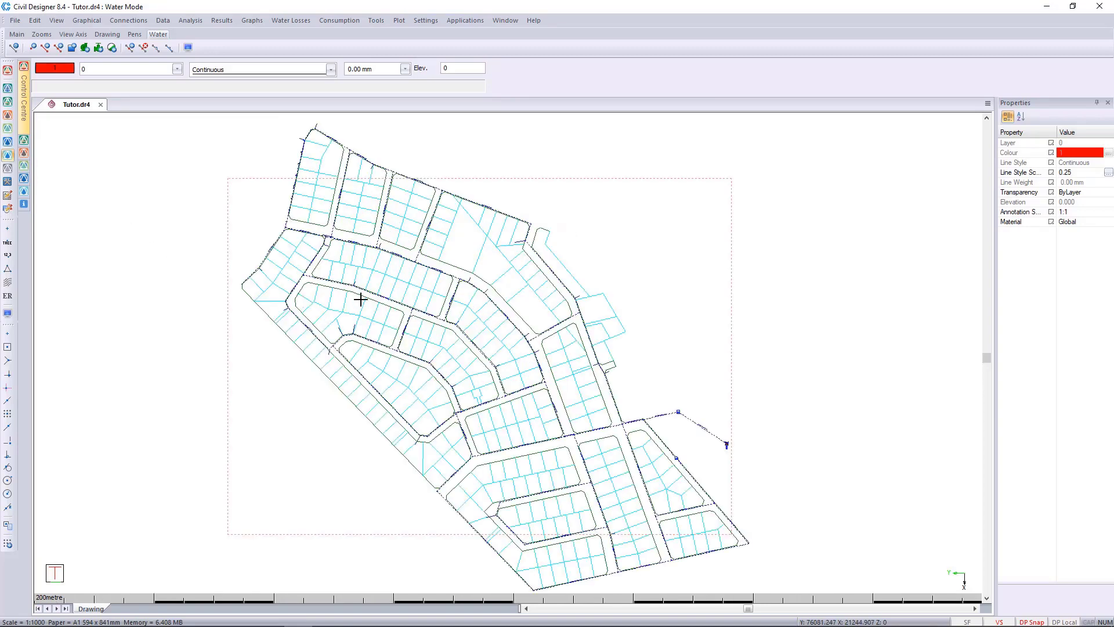